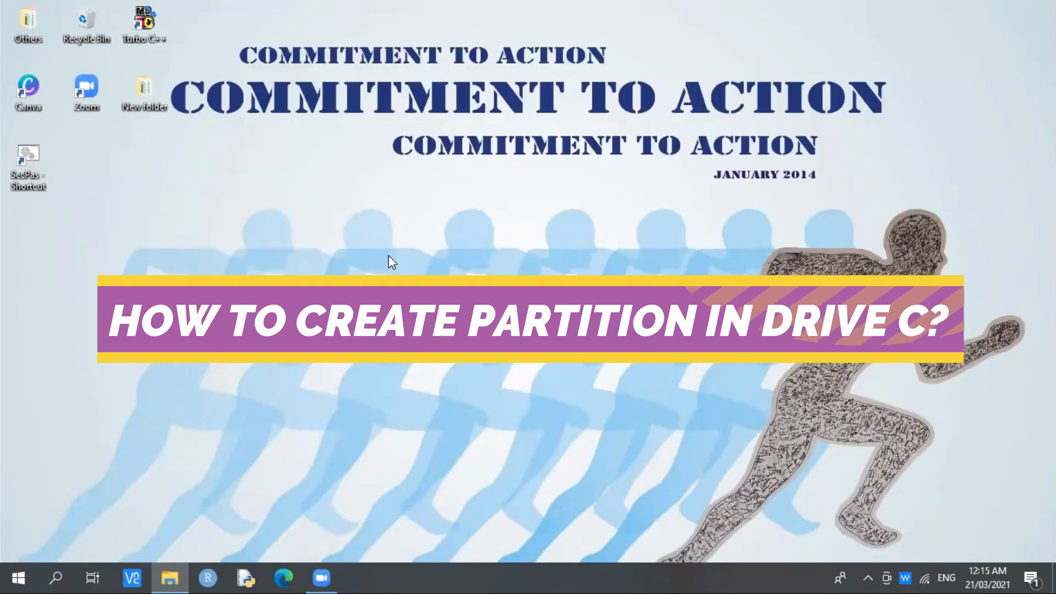
{"action": "mouse_move", "coordinate": [292, 405]}
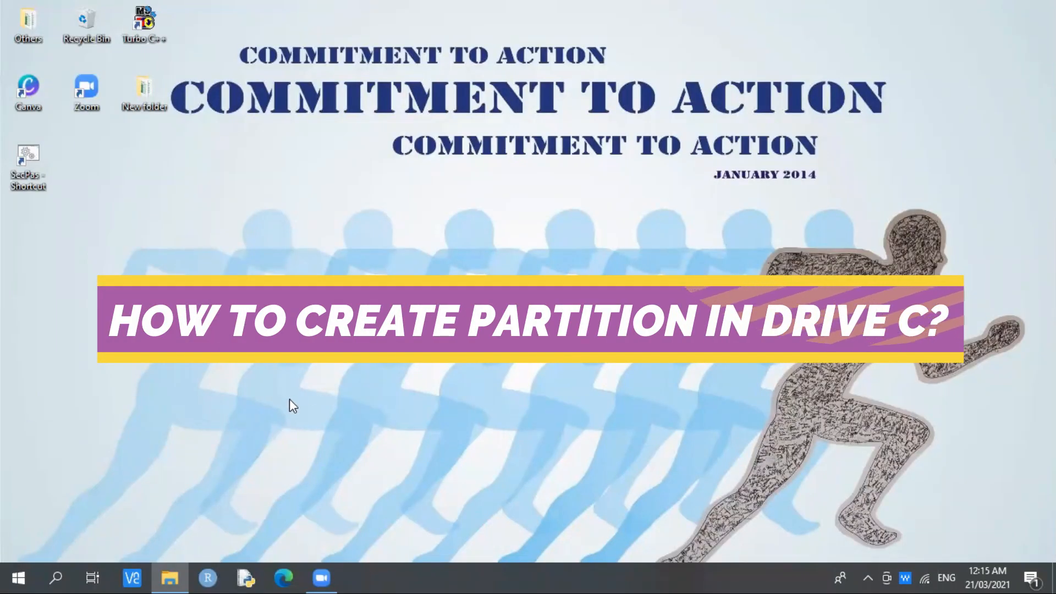
Browse COMPTECH (E:) and OS (C:), then launch File Explorer from a search for 'file'.
{"action": "left_click", "coordinate": [170, 577]}
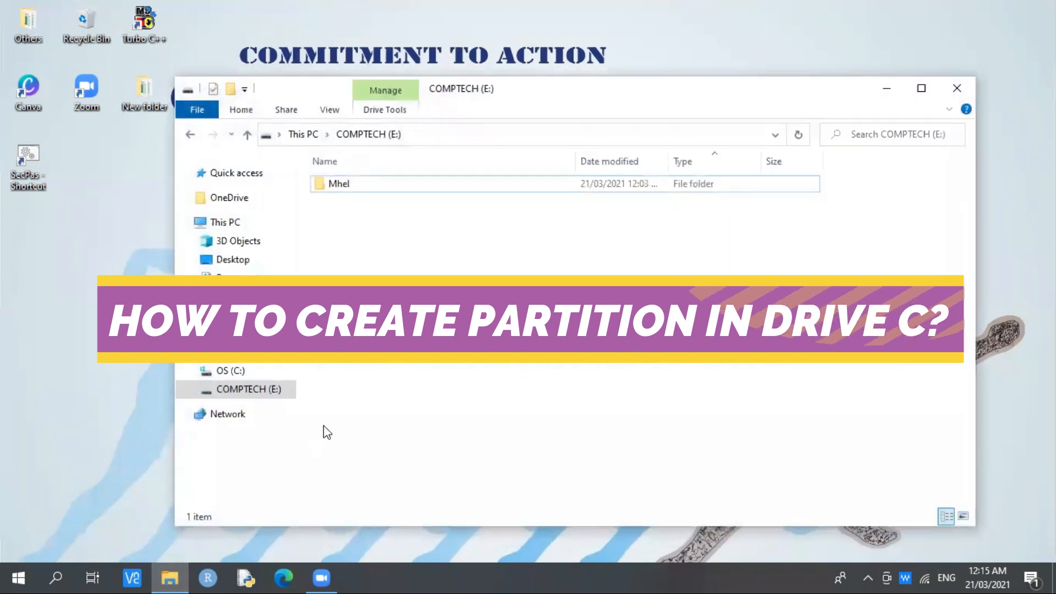
{"action": "left_click", "coordinate": [230, 371]}
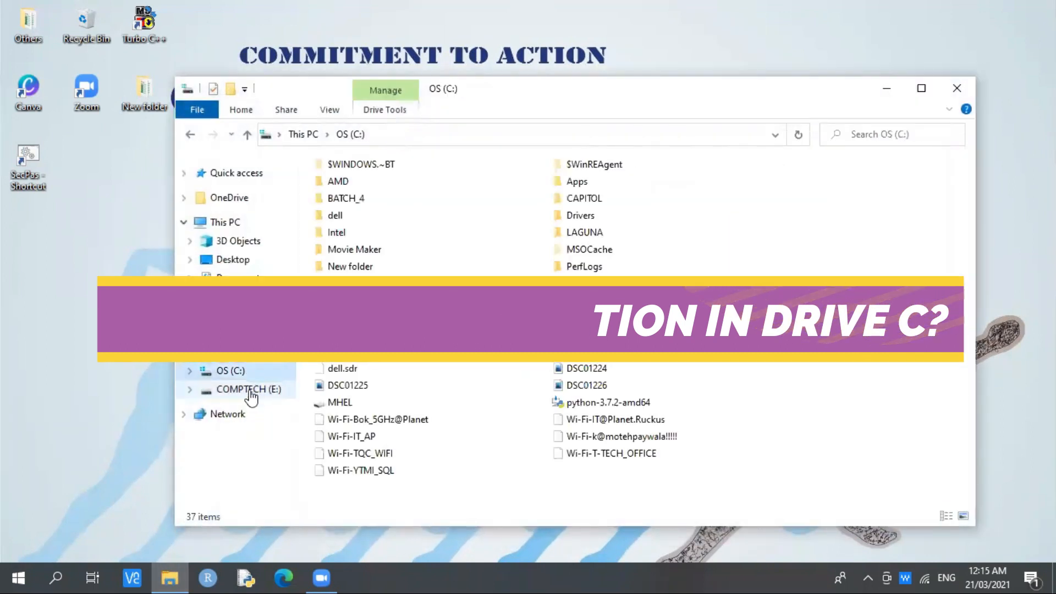
{"action": "left_click", "coordinate": [249, 389]}
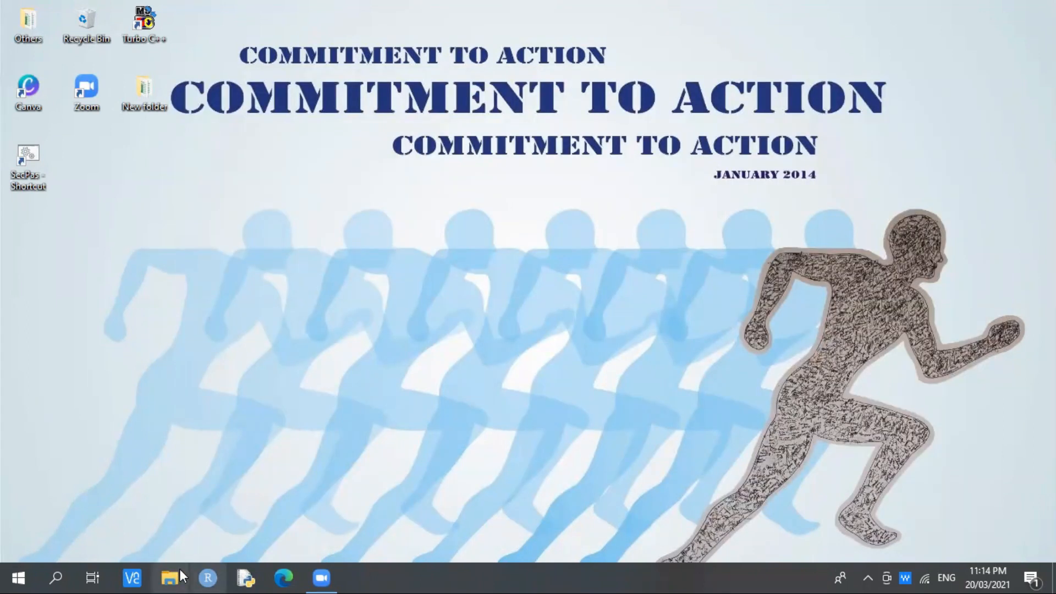
{"action": "mouse_move", "coordinate": [169, 578]}
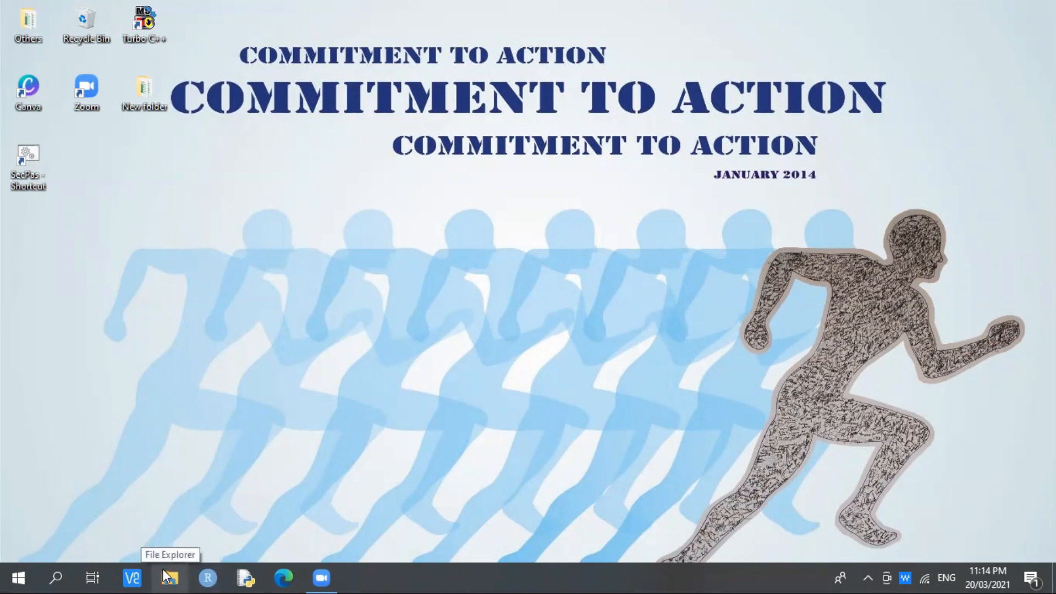
{"action": "mouse_move", "coordinate": [55, 577]}
{"action": "type", "text": "file"}
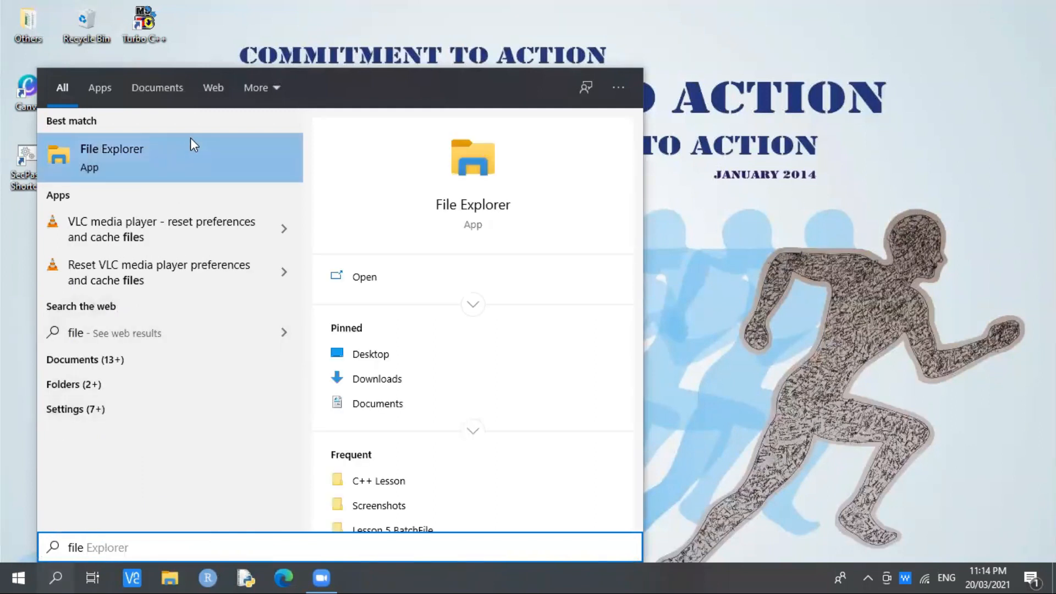
{"action": "mouse_move", "coordinate": [179, 156]}
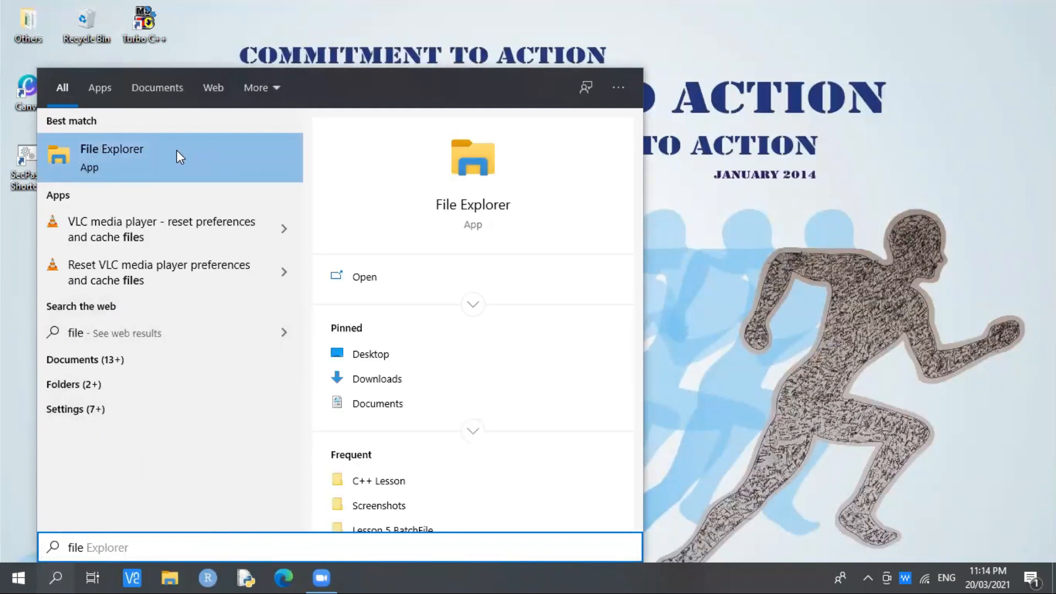
{"action": "left_click", "coordinate": [112, 149]}
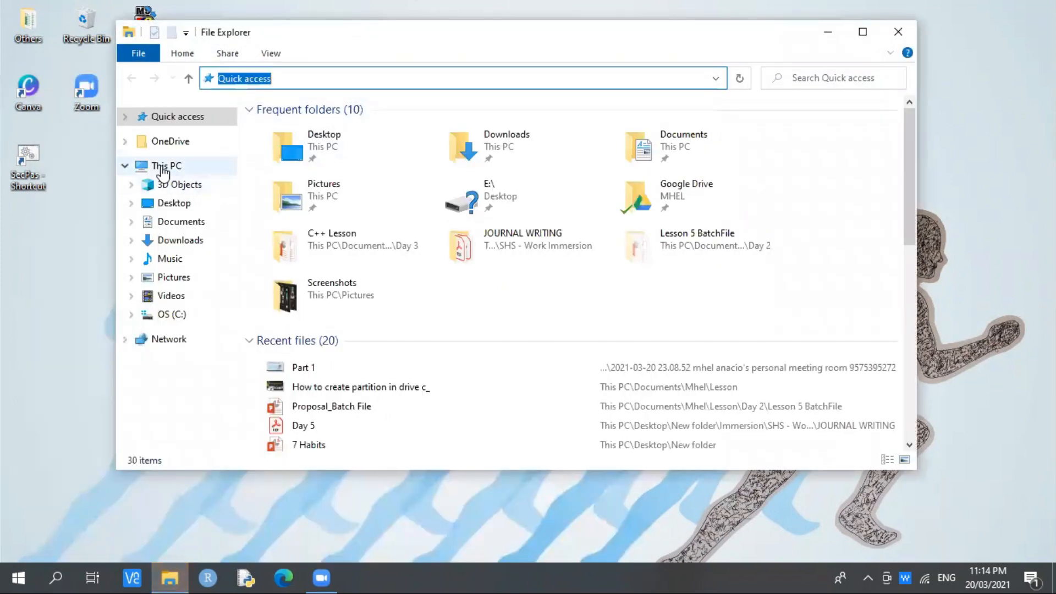
Show This PC with its drives and choose Manage from its context menu.
{"action": "left_click", "coordinate": [166, 166]}
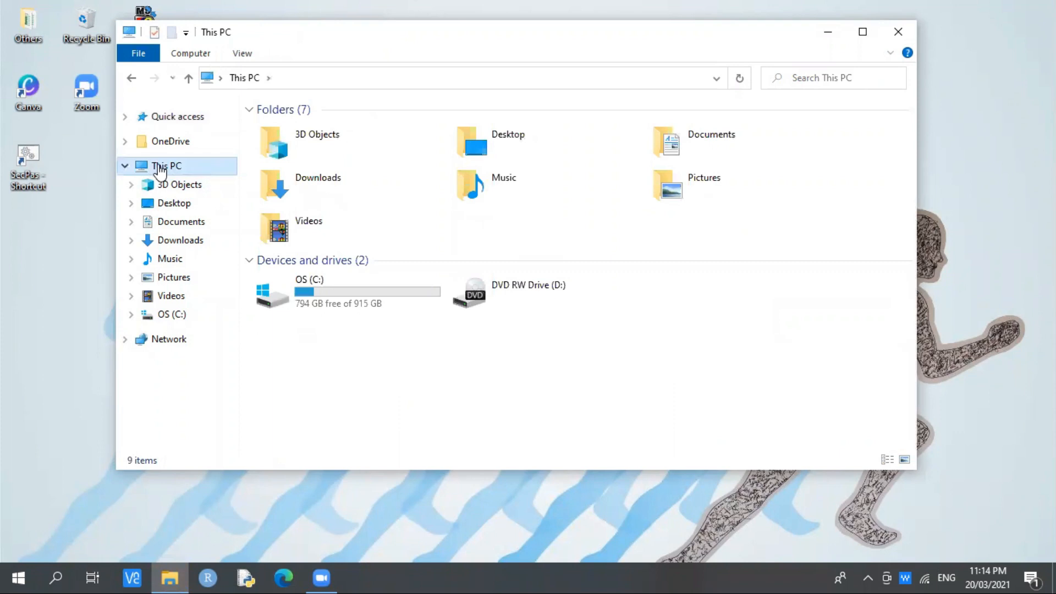
{"action": "right_click", "coordinate": [166, 166]}
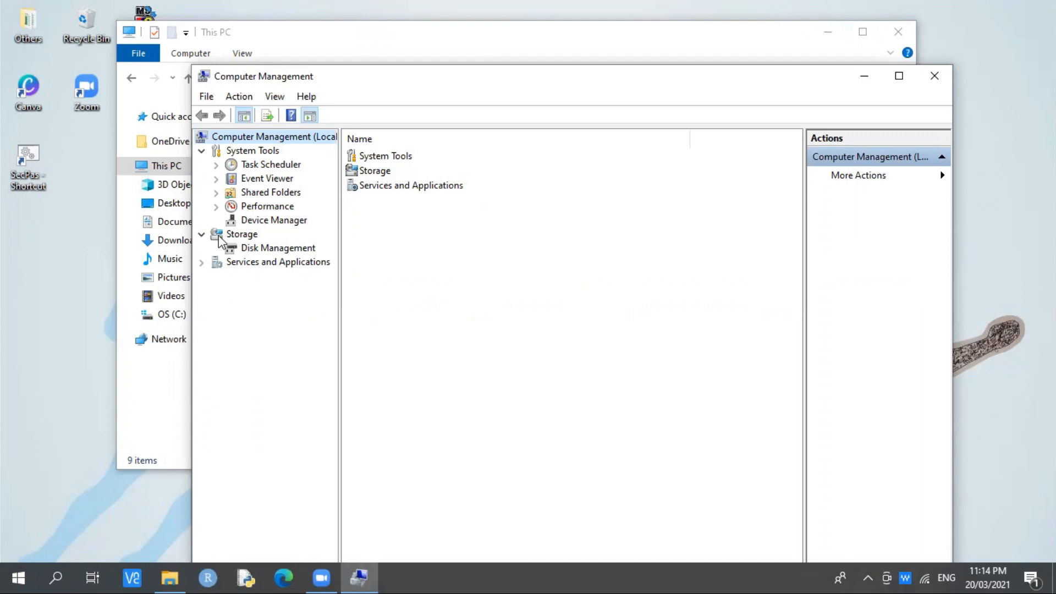
{"action": "mouse_move", "coordinate": [262, 254]}
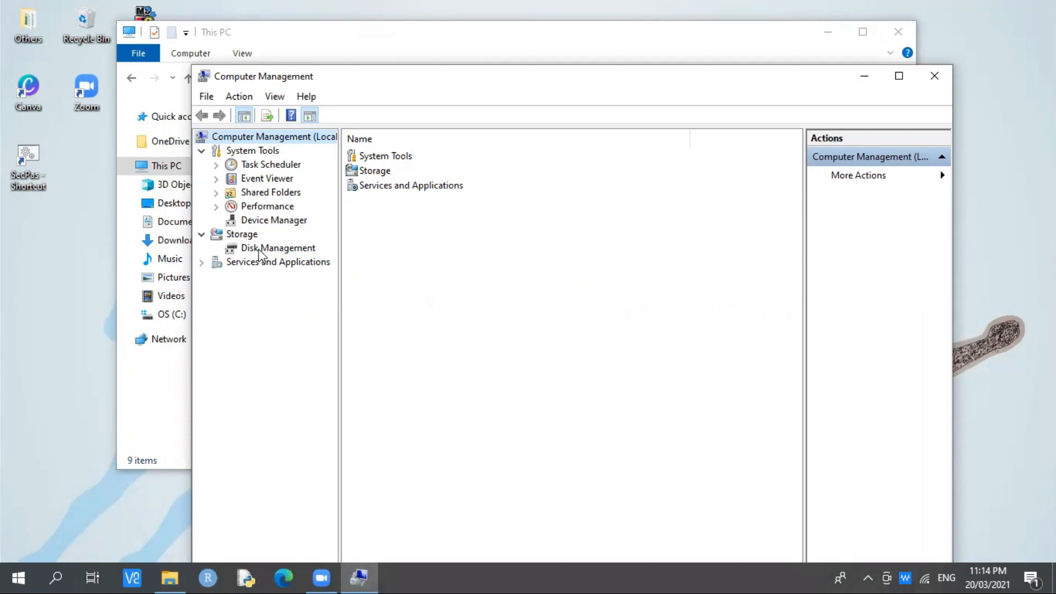
Show Disk 0's partitions, including the 915.84 GB OS (C:) volume, in Disk Management.
{"action": "left_click", "coordinate": [277, 248]}
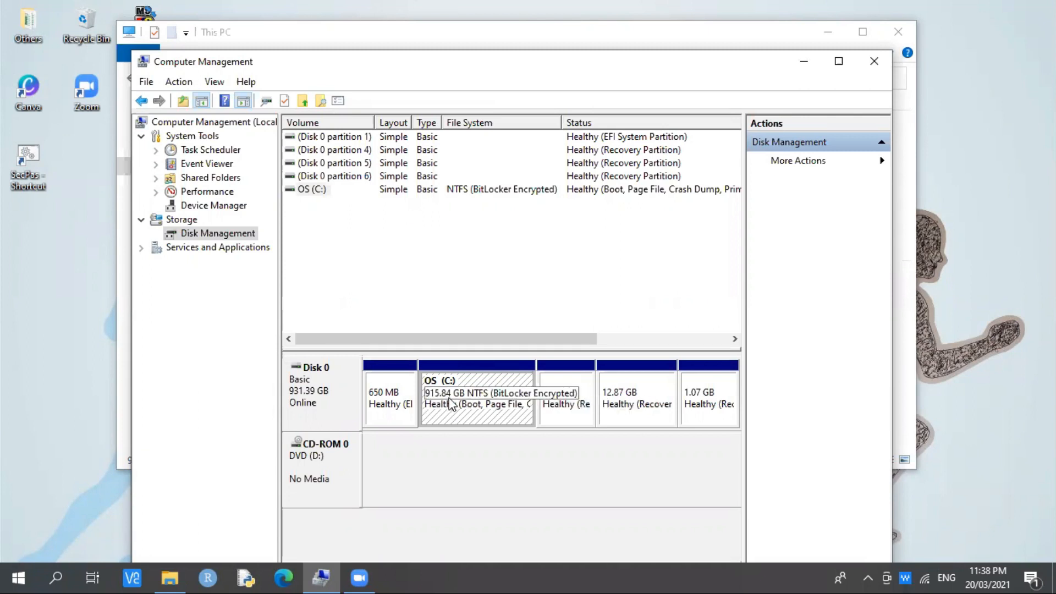
Start Shrink Volume on OS (C:), which reports 459456 MB available to shrink.
{"action": "right_click", "coordinate": [476, 393]}
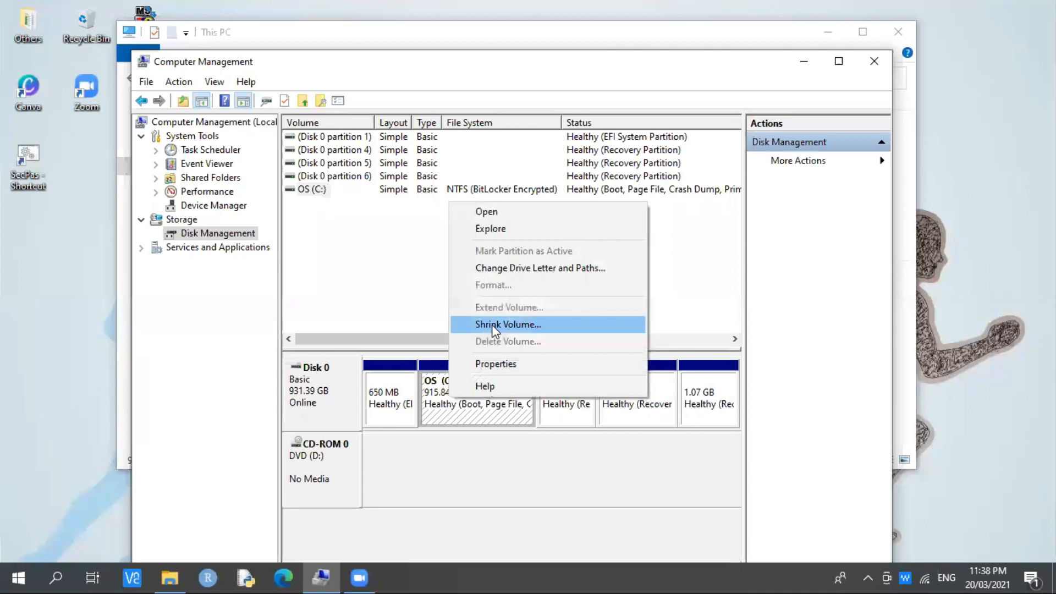
{"action": "left_click", "coordinate": [508, 323]}
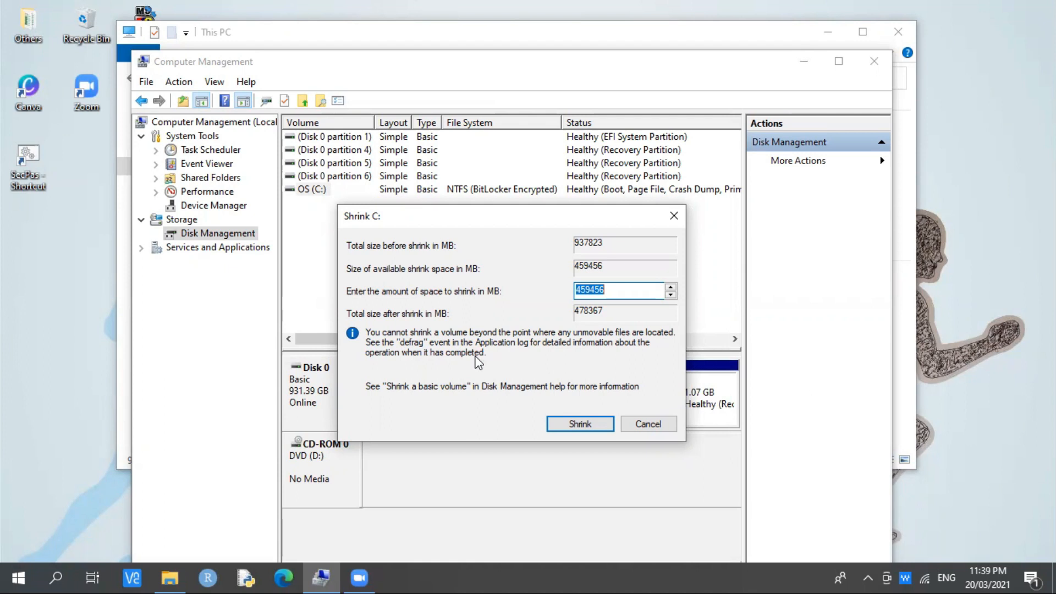
{"action": "mouse_move", "coordinate": [400, 229]}
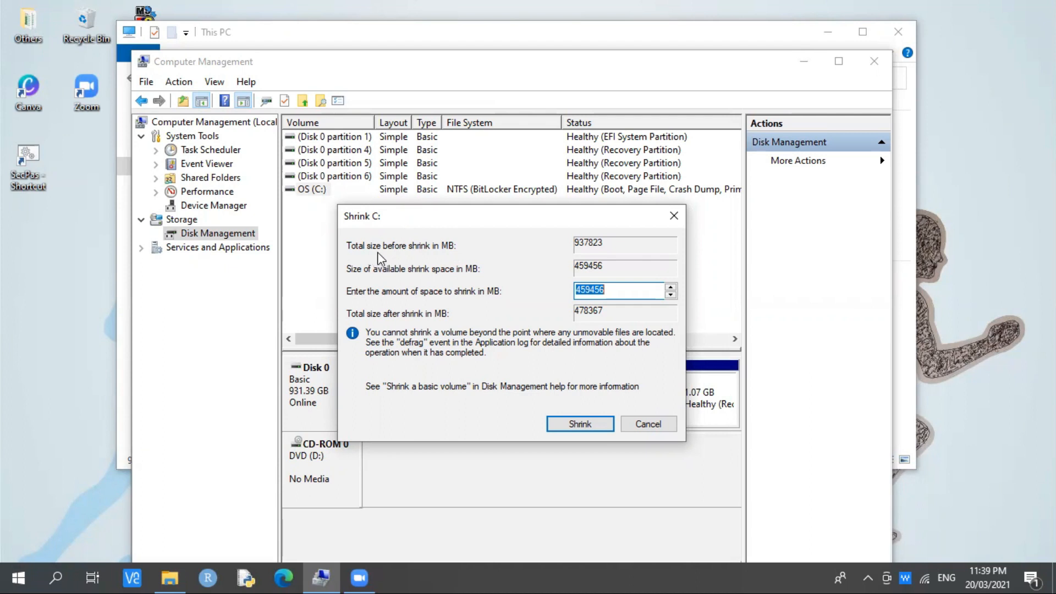
{"action": "mouse_move", "coordinate": [445, 256]}
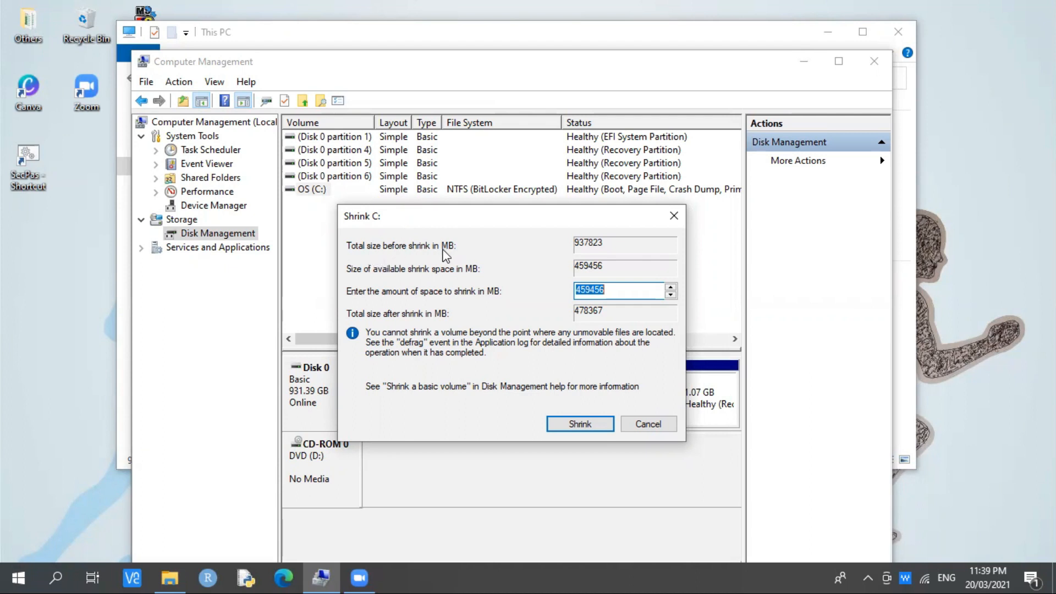
{"action": "mouse_move", "coordinate": [584, 252]}
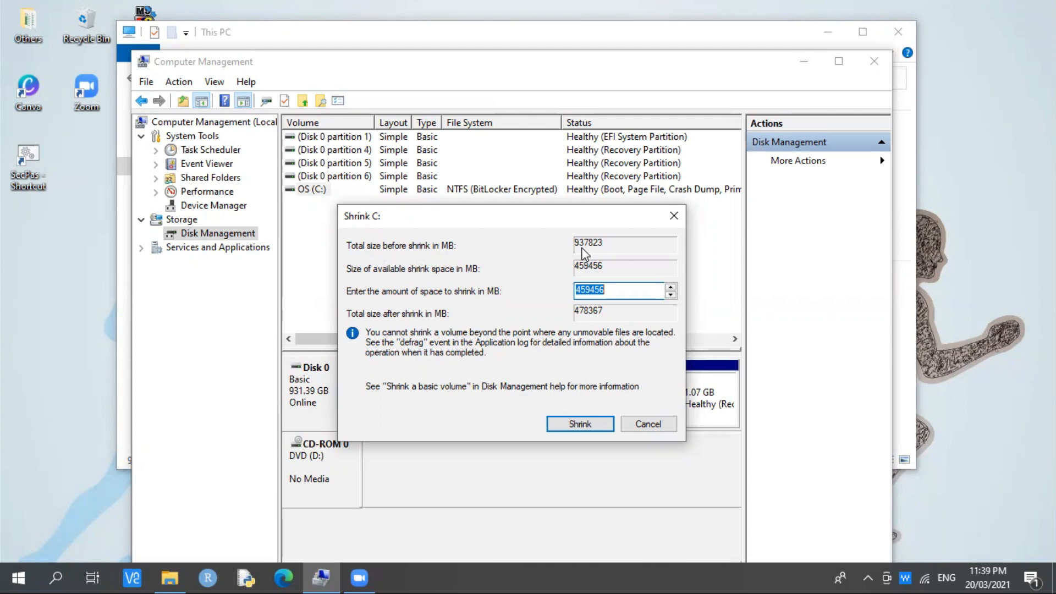
{"action": "mouse_move", "coordinate": [566, 271]}
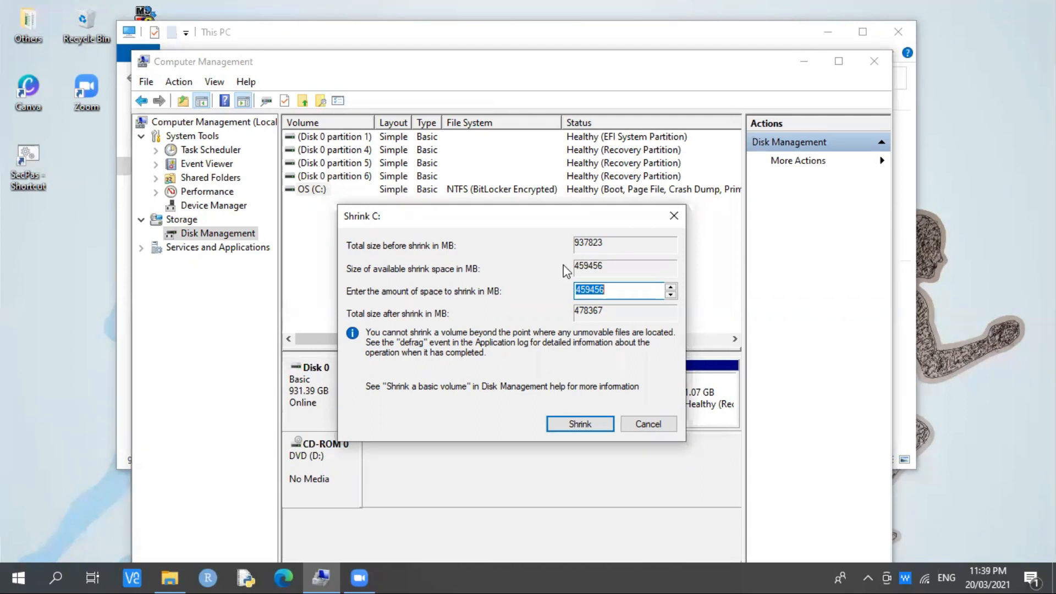
{"action": "mouse_move", "coordinate": [392, 278]}
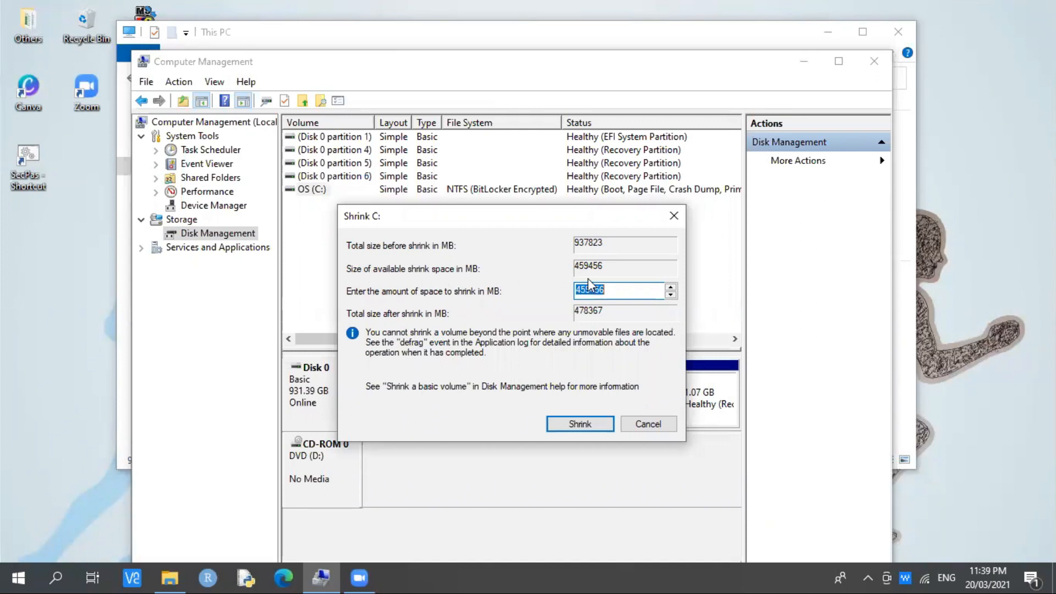
Replace the shrink amount with 200000 MB and shrink drive C.
{"action": "type", "text": "459456"}
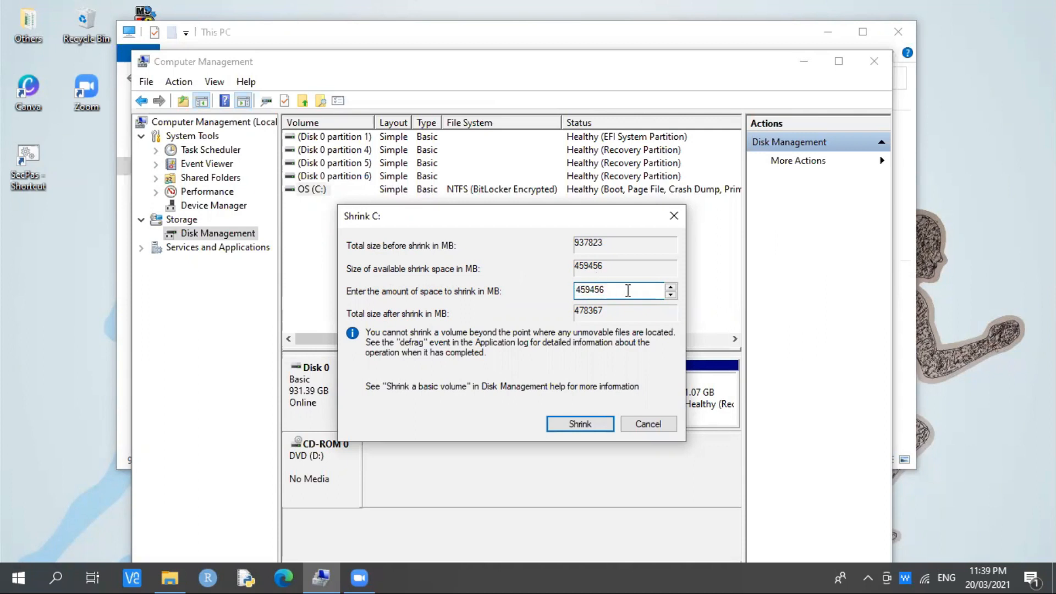
{"action": "triple_click", "coordinate": [619, 289]}
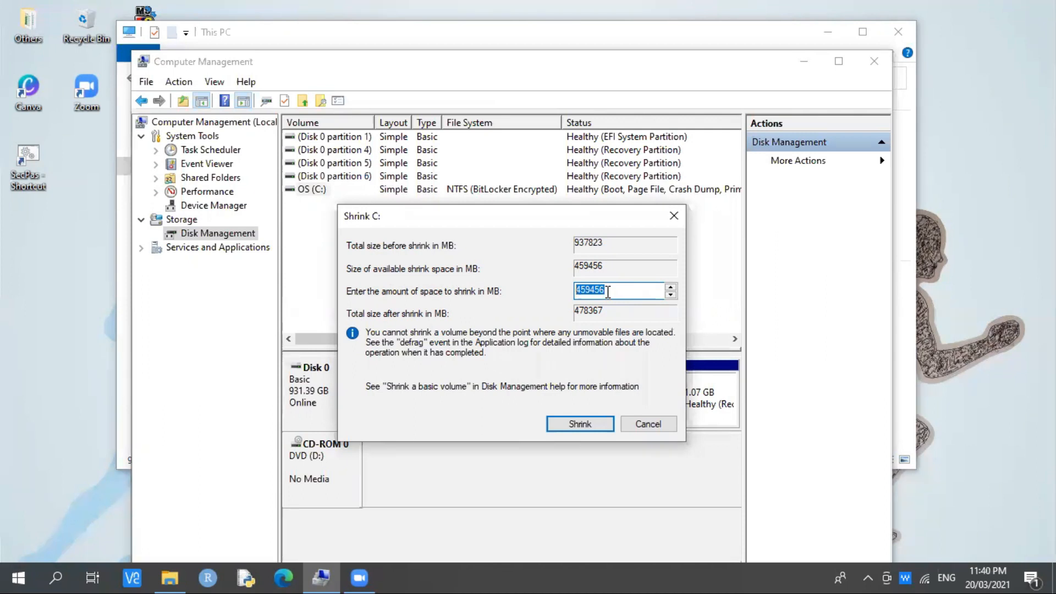
{"action": "type", "text": "10"}
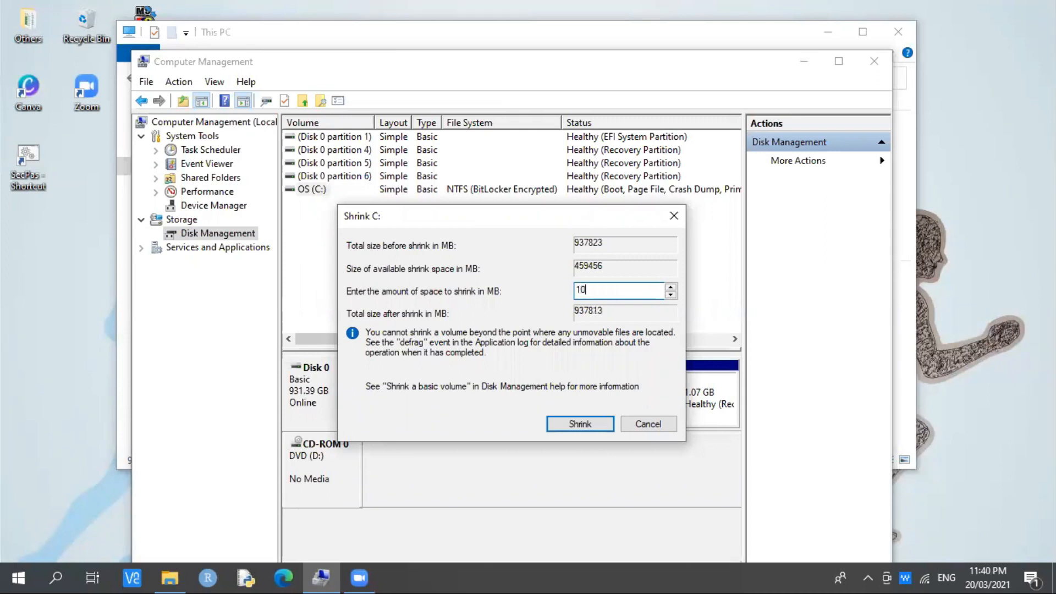
{"action": "type", "text": "100000"}
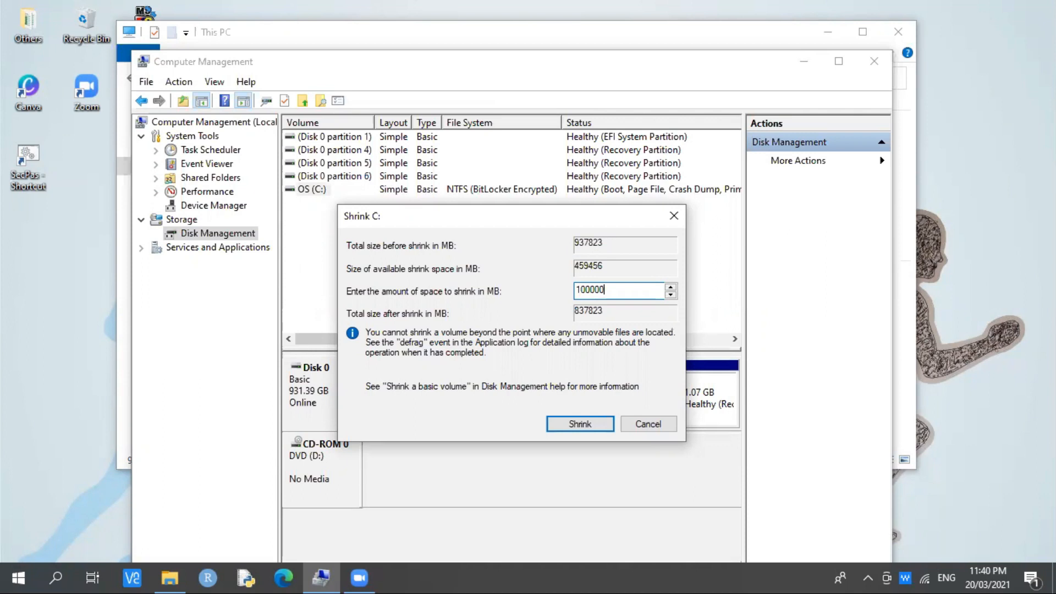
{"action": "key", "text": "ctrl+a"}
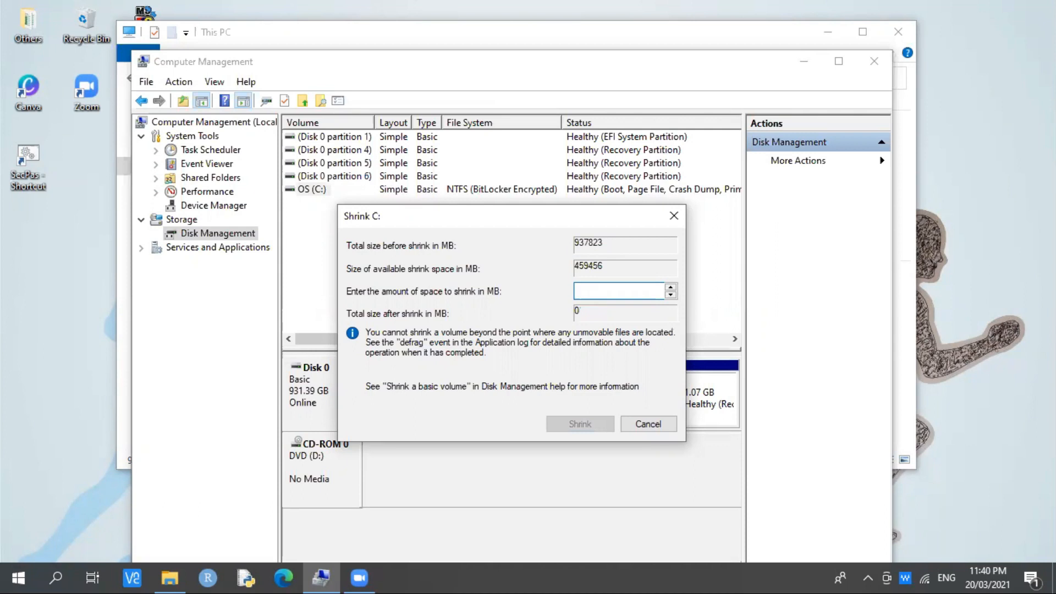
{"action": "type", "text": "2"}
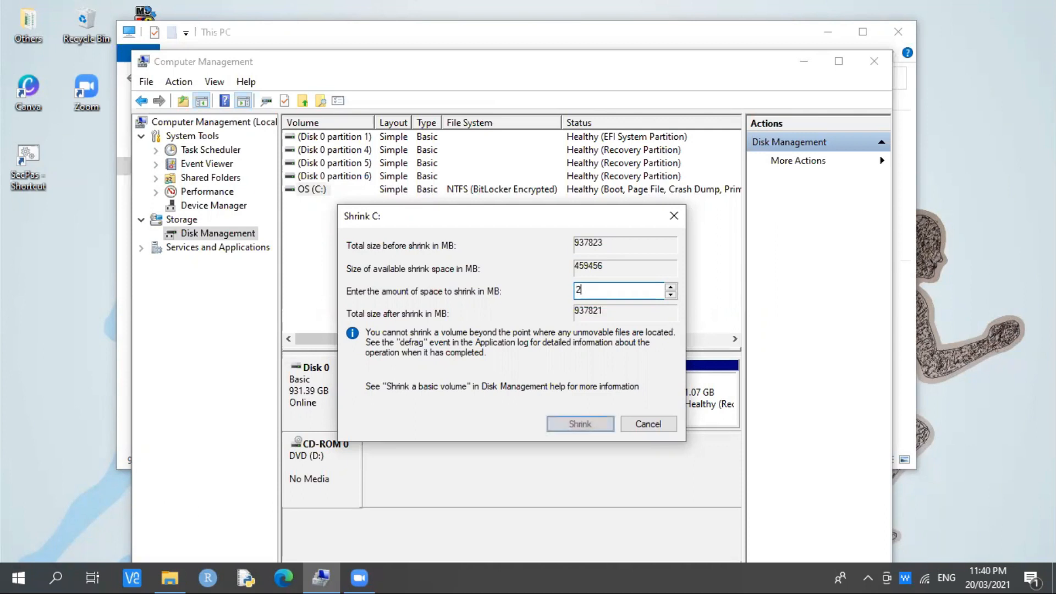
{"action": "type", "text": "00000"}
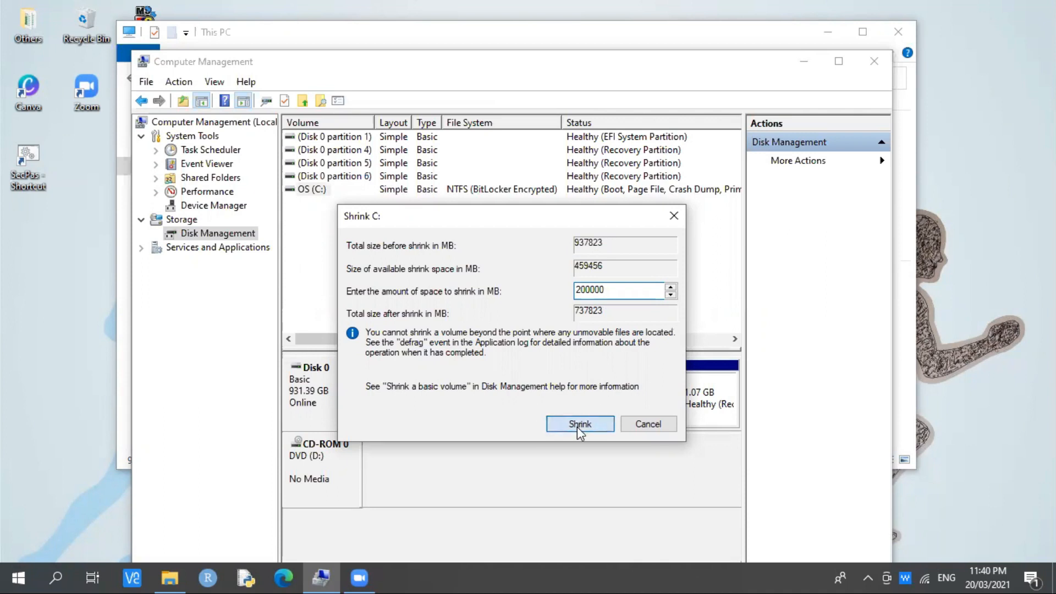
{"action": "left_click", "coordinate": [579, 423]}
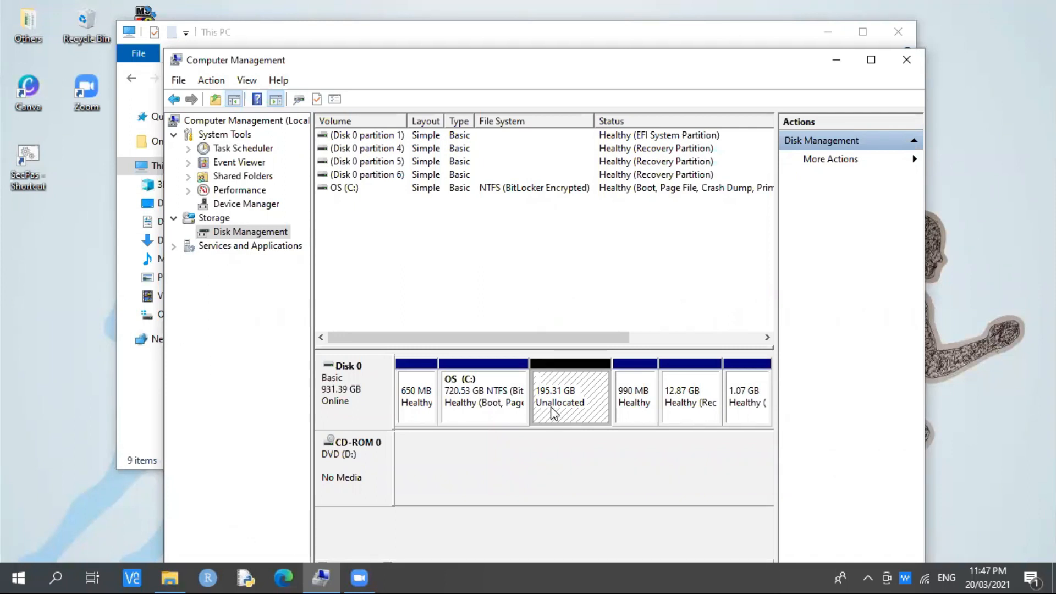
{"action": "mouse_move", "coordinate": [566, 413]}
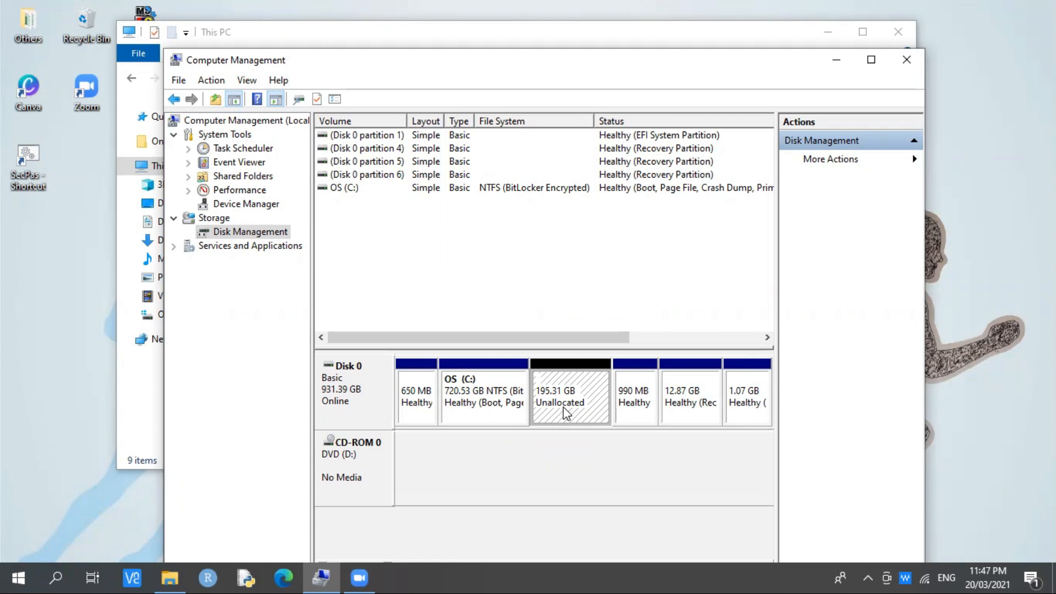
{"action": "mouse_move", "coordinate": [546, 410]}
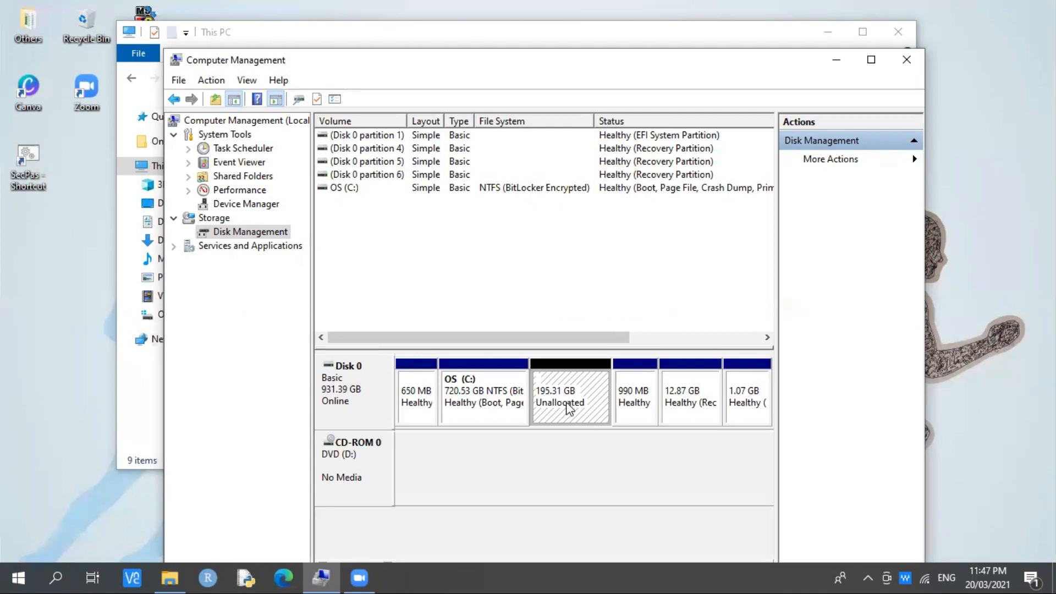
{"action": "mouse_move", "coordinate": [563, 407]}
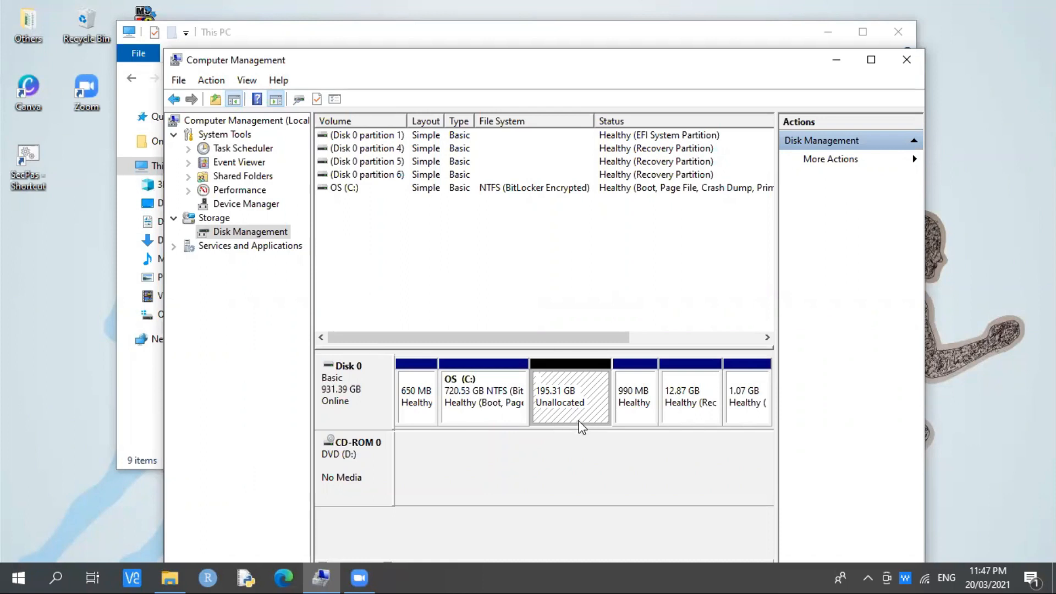
{"action": "mouse_move", "coordinate": [564, 425]}
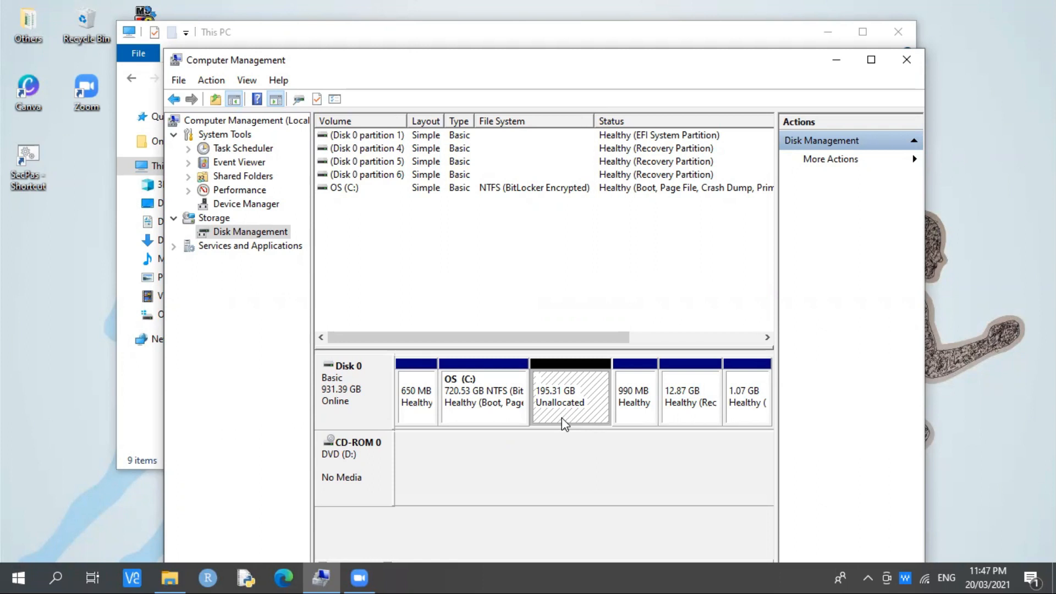
{"action": "mouse_move", "coordinate": [568, 423]}
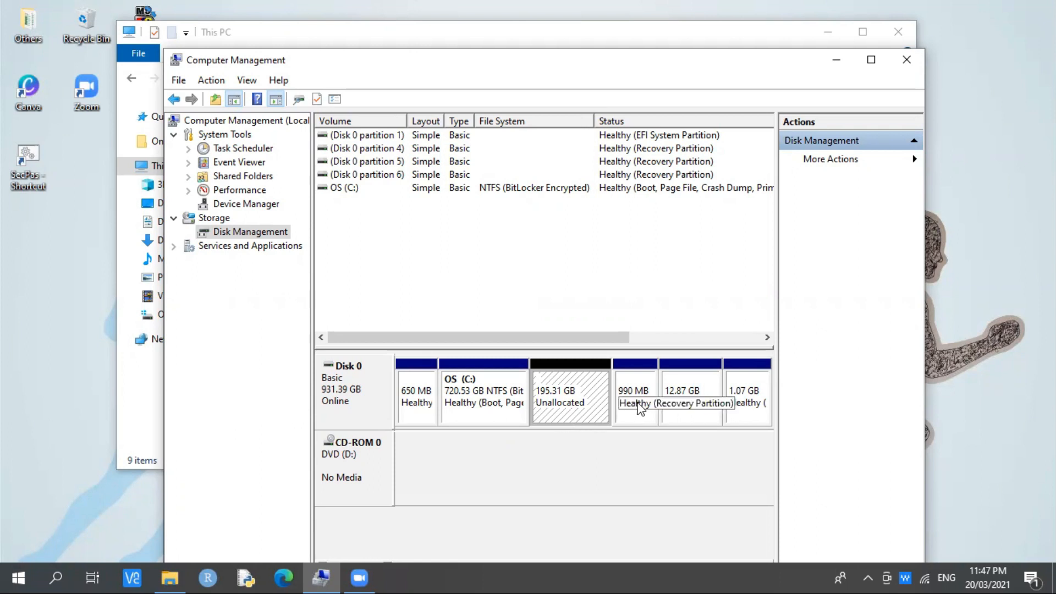
{"action": "mouse_move", "coordinate": [705, 414]}
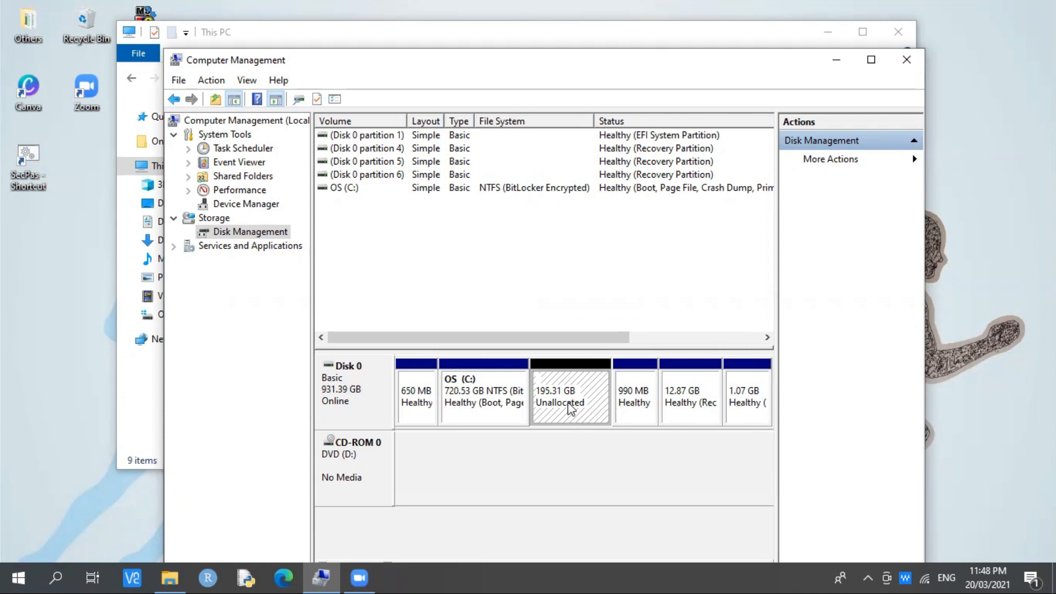
Start a New Simple Volume on the unallocated space, keeping 199999 MB and drive letter E.
{"action": "right_click", "coordinate": [570, 396]}
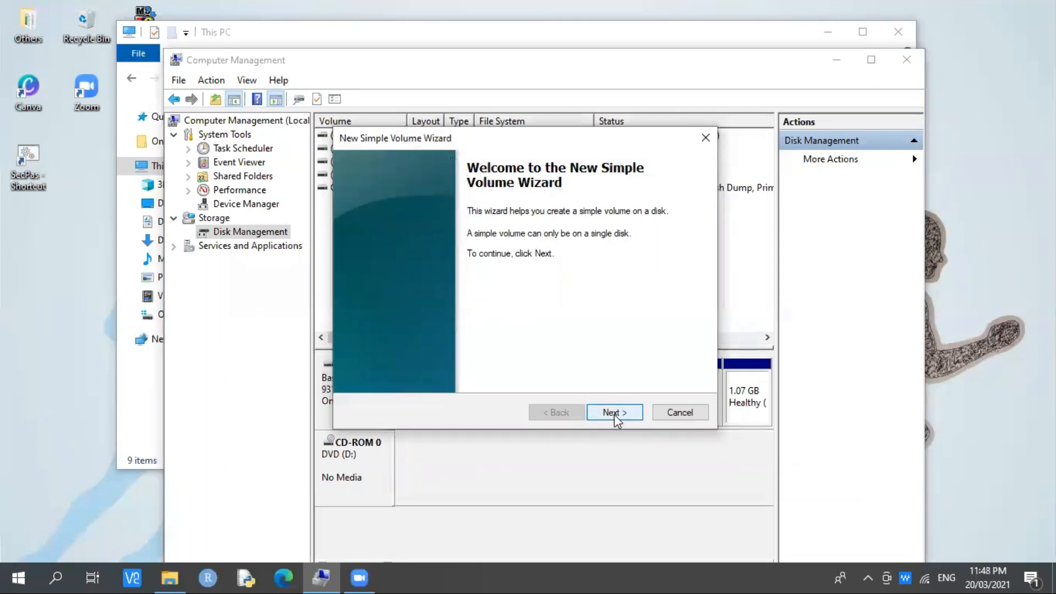
{"action": "left_click", "coordinate": [614, 413]}
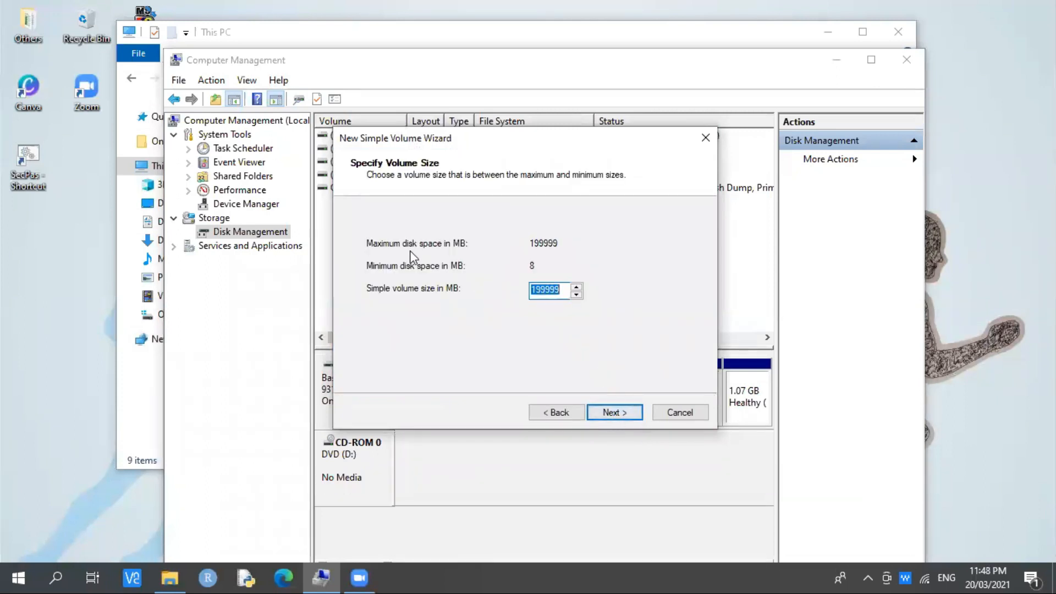
{"action": "mouse_move", "coordinate": [502, 284]}
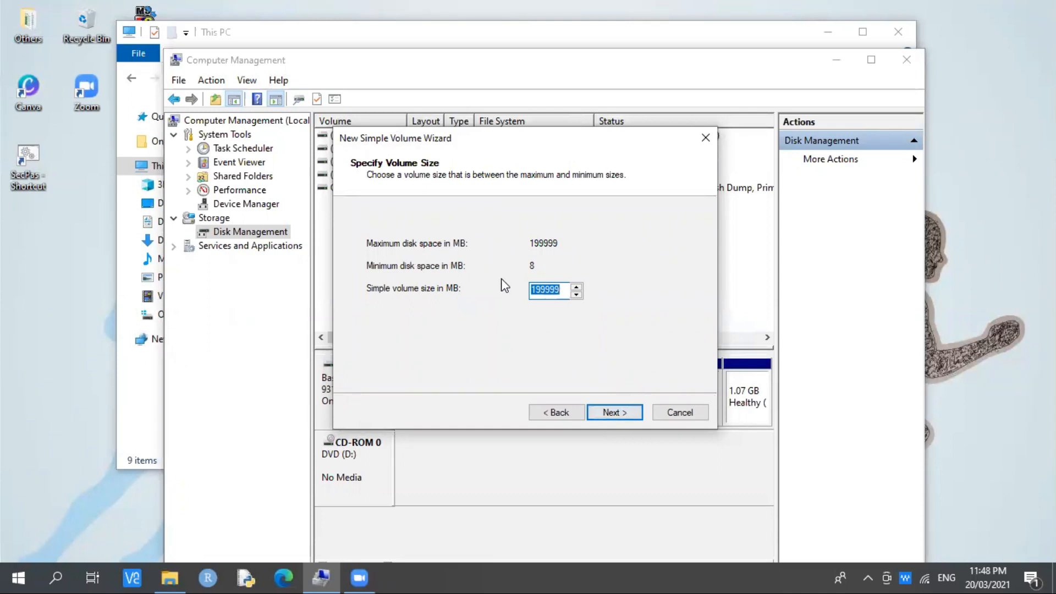
{"action": "mouse_move", "coordinate": [521, 301]}
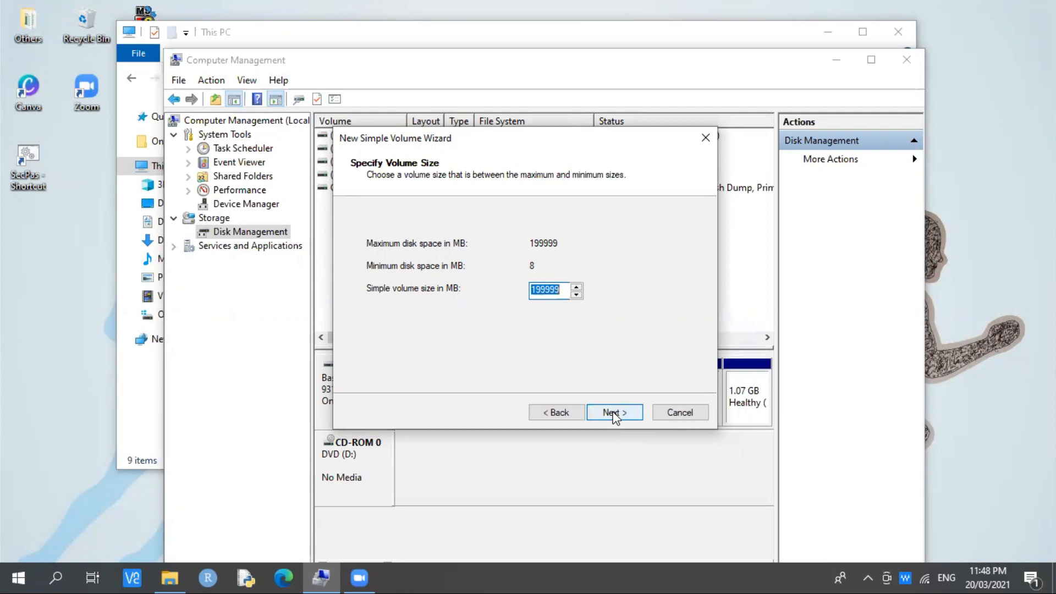
{"action": "left_click", "coordinate": [614, 413]}
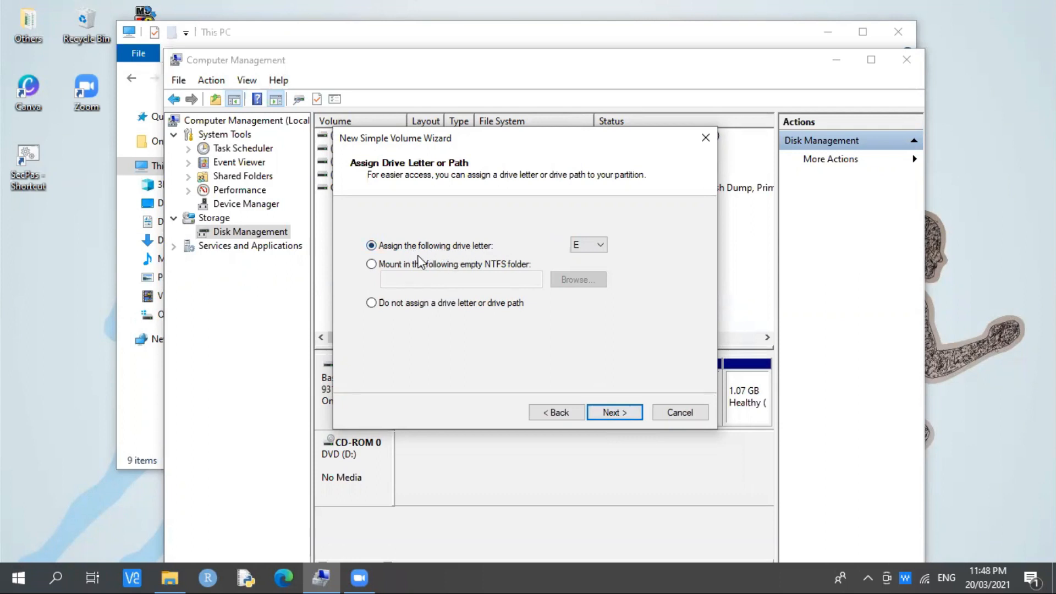
{"action": "mouse_move", "coordinate": [469, 254]}
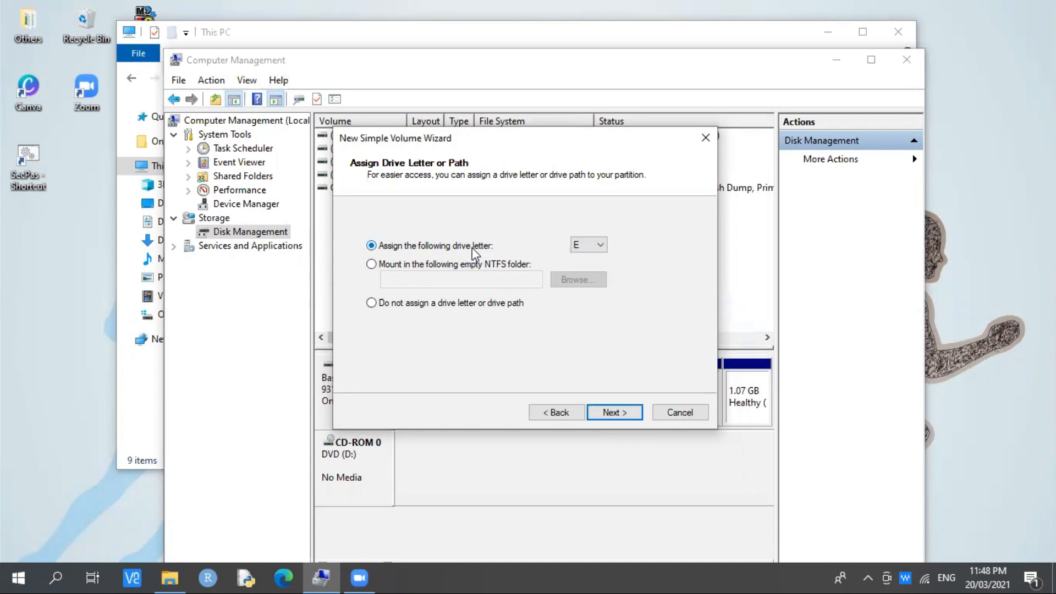
{"action": "left_click", "coordinate": [599, 245]}
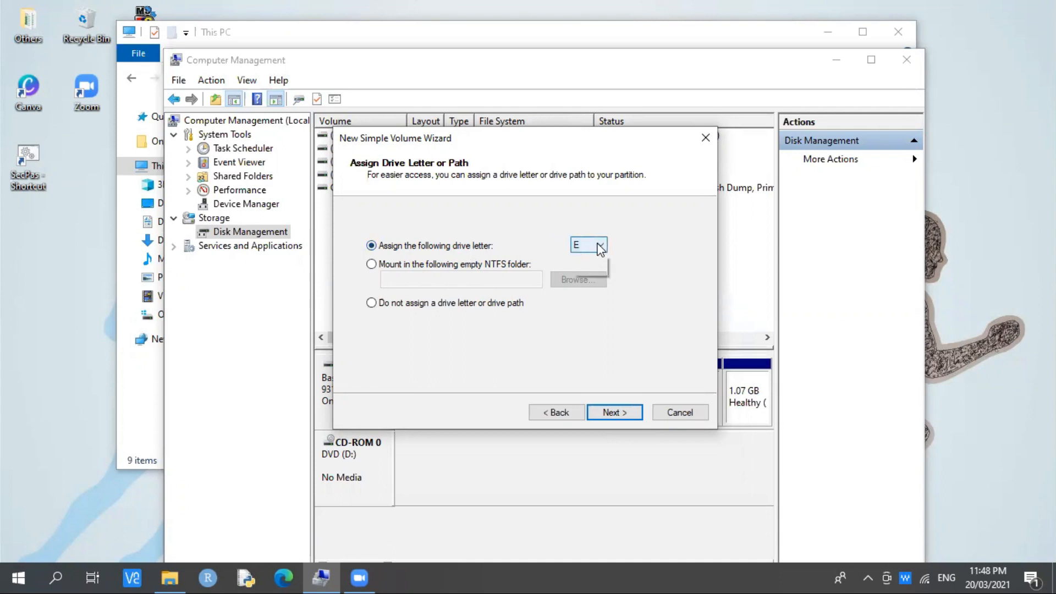
{"action": "left_click", "coordinate": [598, 244]}
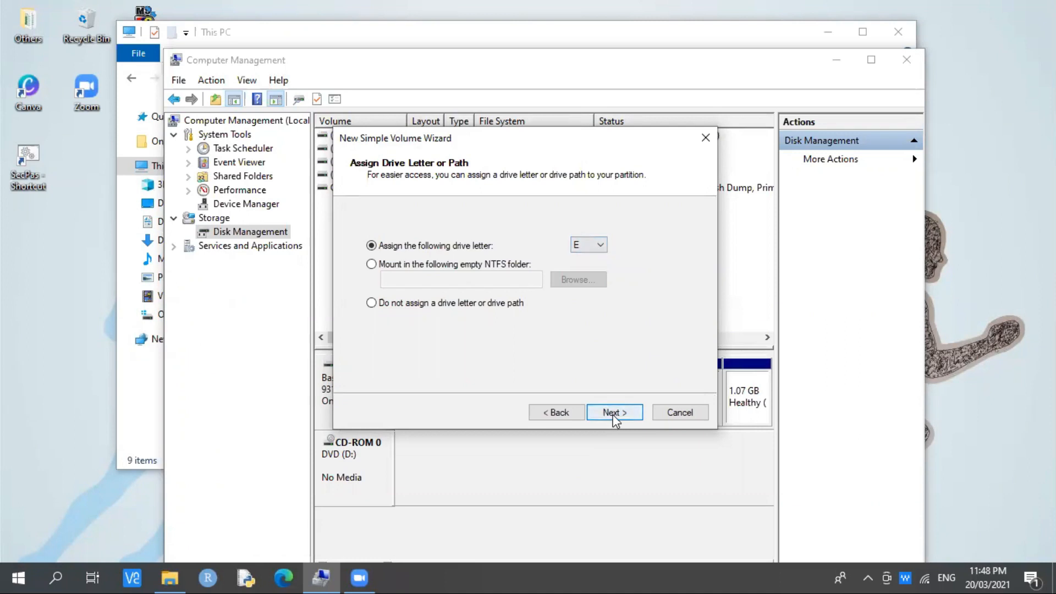
Keep NTFS quick format and replace the volume label with COMPTECH.
{"action": "left_click", "coordinate": [613, 413]}
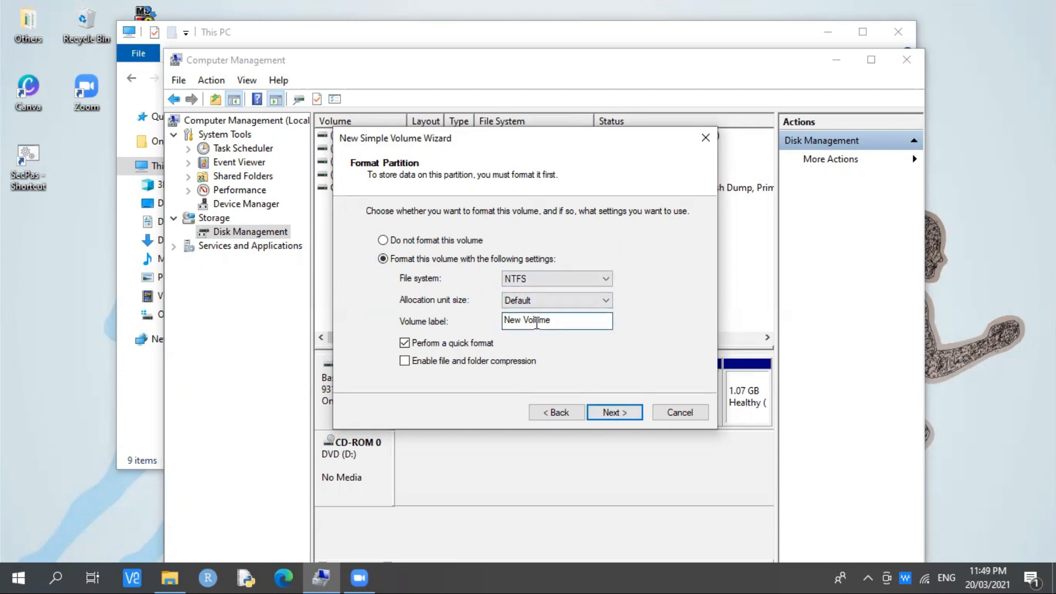
{"action": "triple_click", "coordinate": [556, 320]}
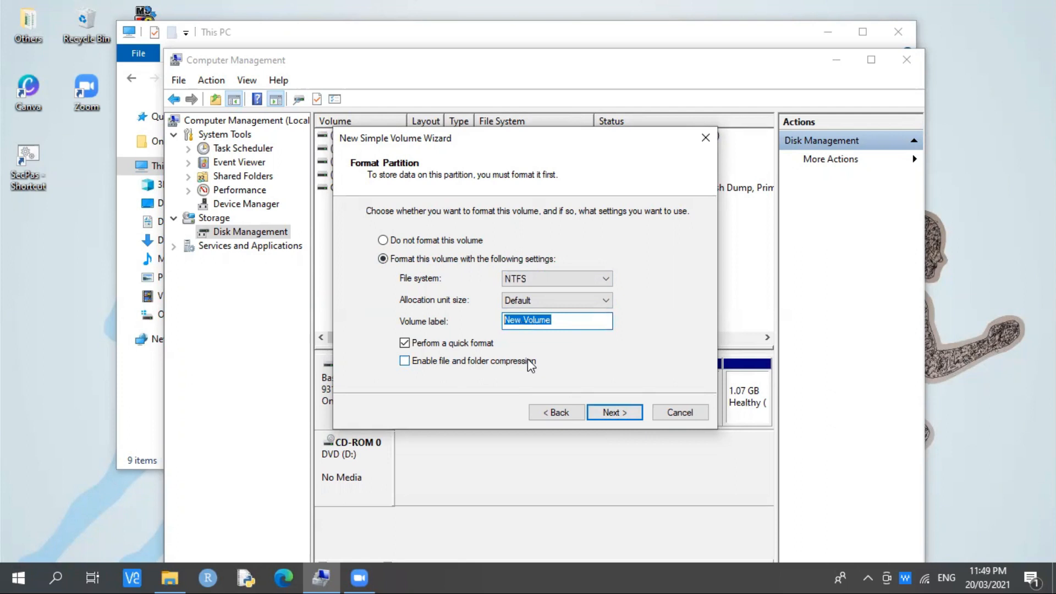
{"action": "type", "text": "O"}
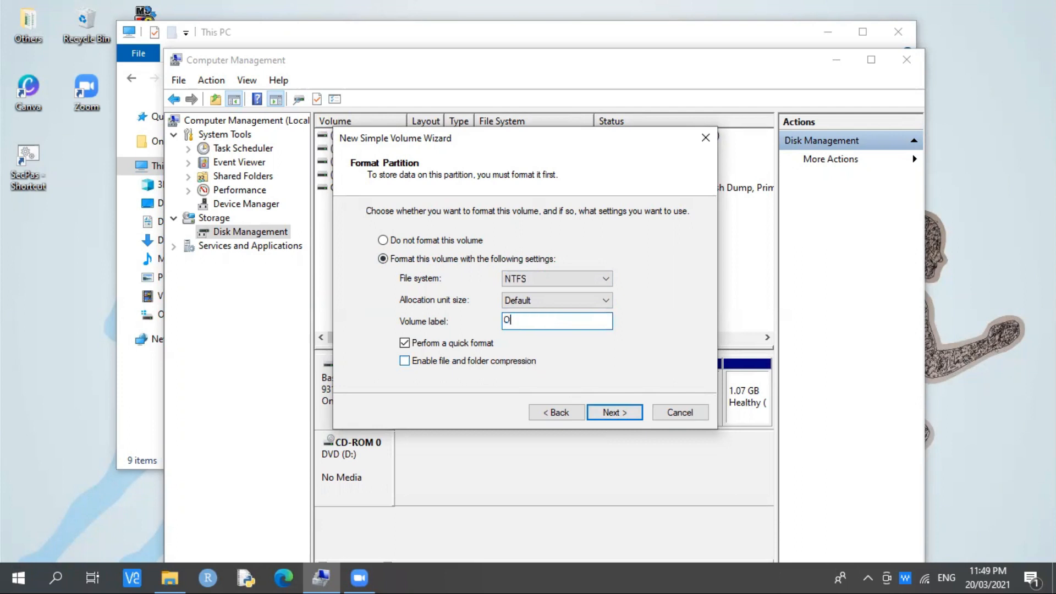
{"action": "type", "text": "FFIC"}
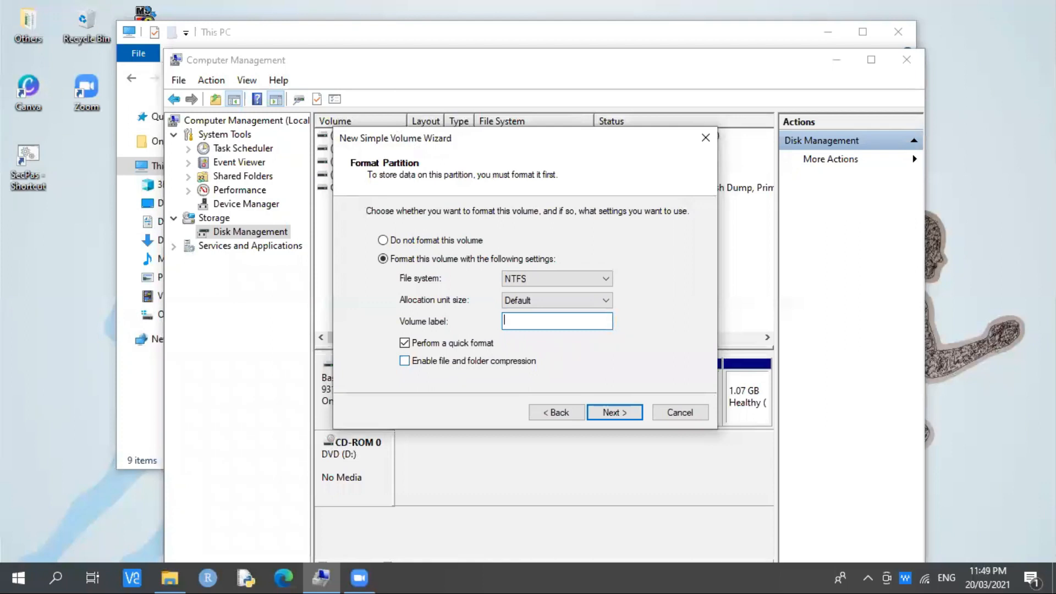
{"action": "type", "text": "COMPTEC"}
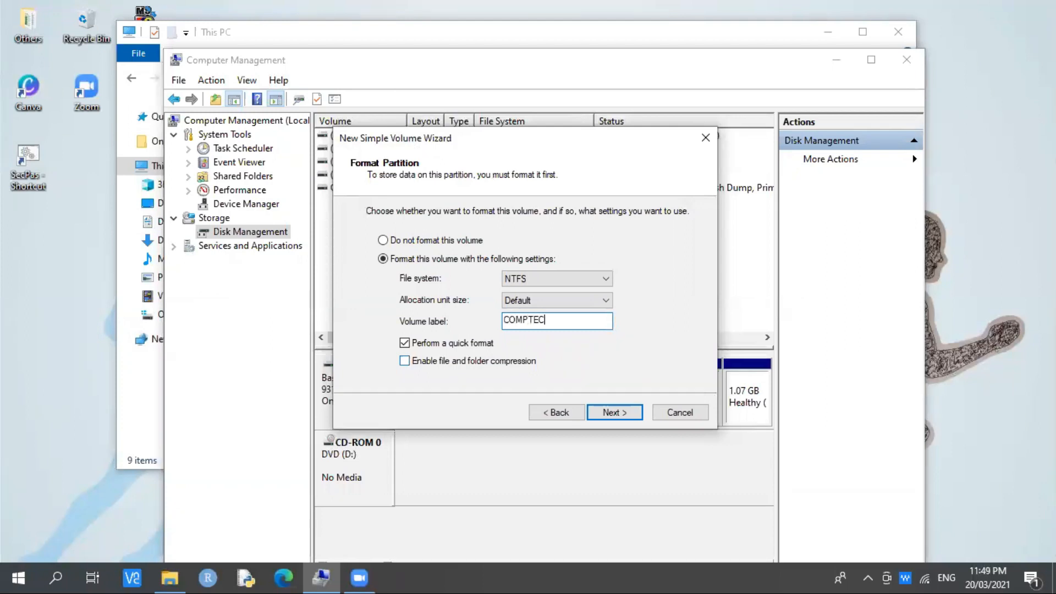
{"action": "type", "text": "H"}
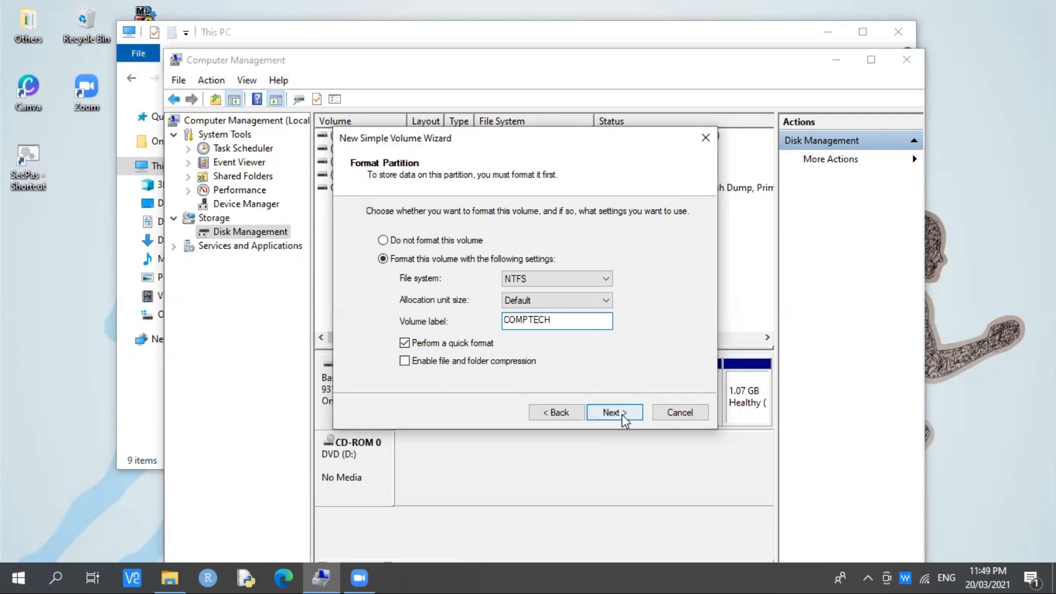
Review the summary of the 199999 MB NTFS COMPTECH volume and finish the wizard.
{"action": "left_click", "coordinate": [614, 412]}
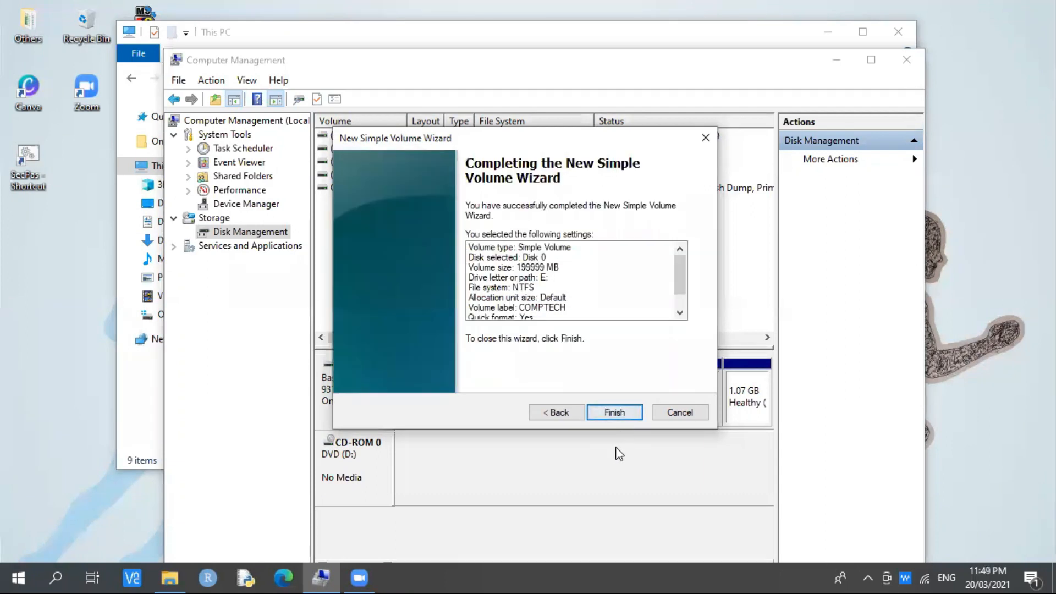
{"action": "scroll", "scroll_direction": "down", "scroll_amount": 3}
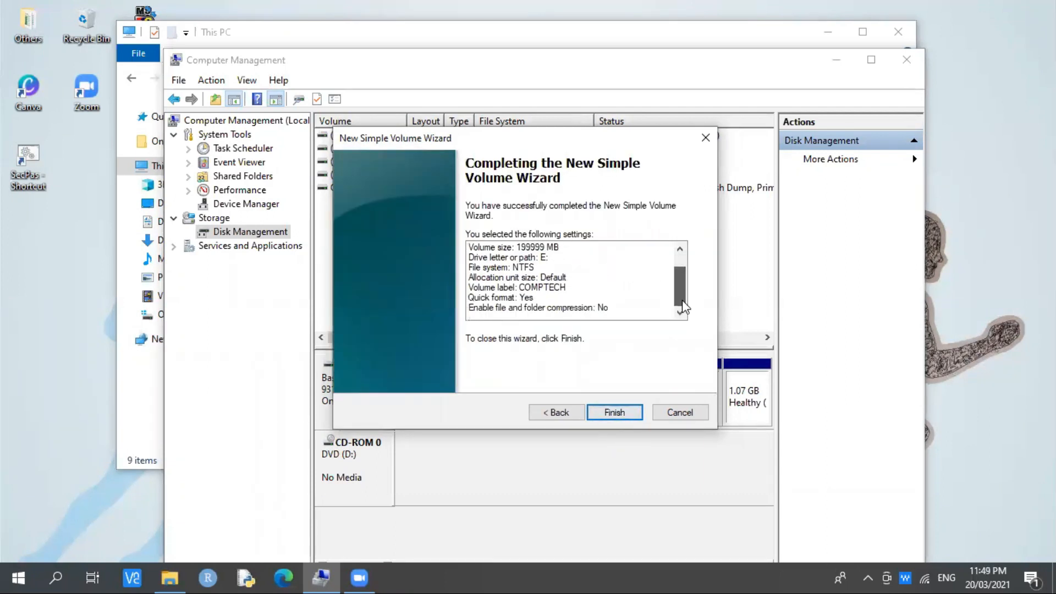
{"action": "left_click", "coordinate": [614, 412]}
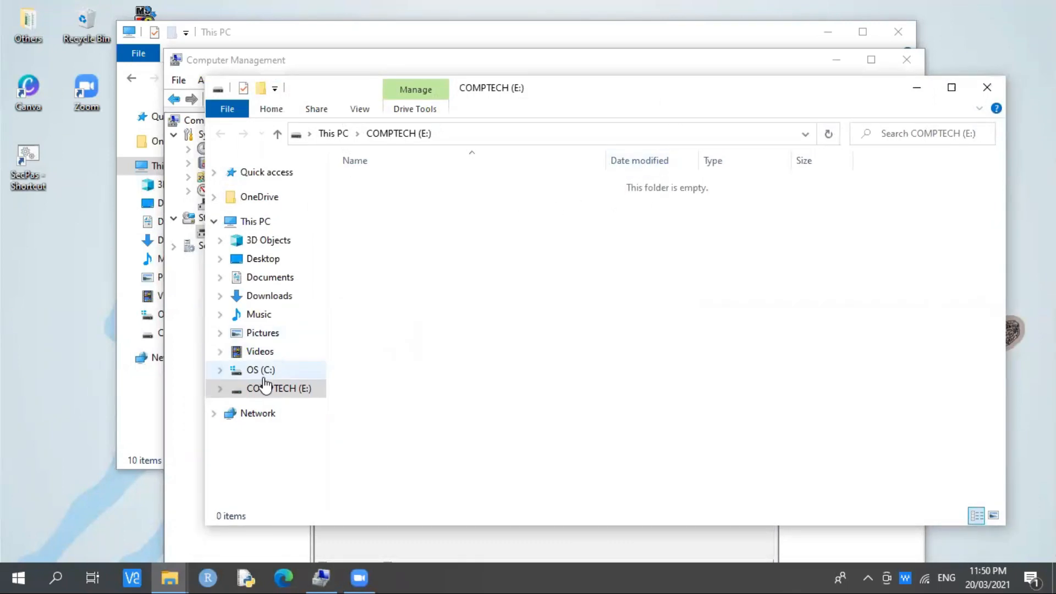
{"action": "left_click", "coordinate": [278, 388]}
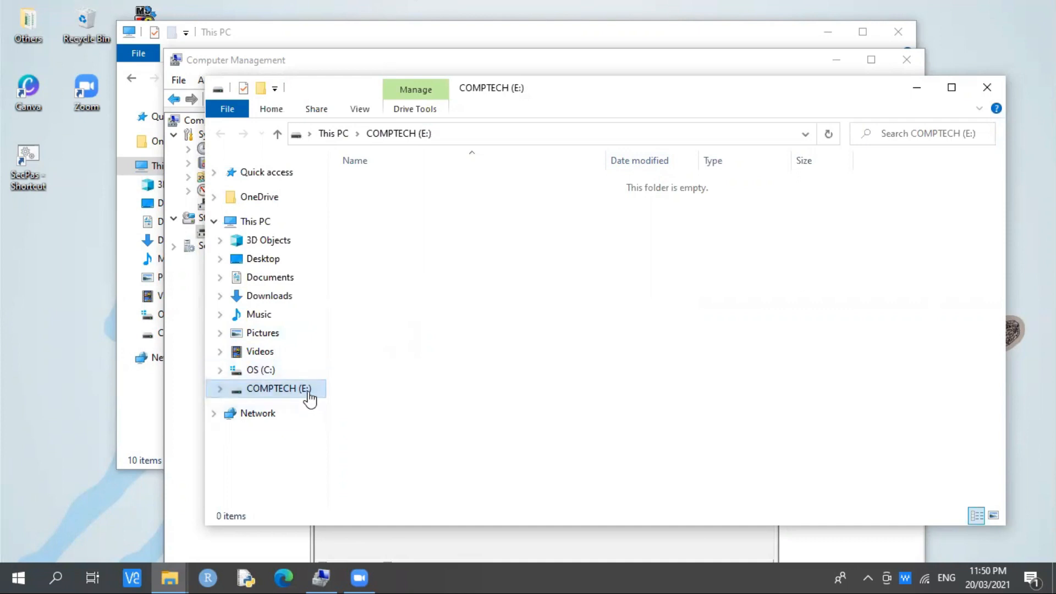
{"action": "mouse_move", "coordinate": [275, 397]}
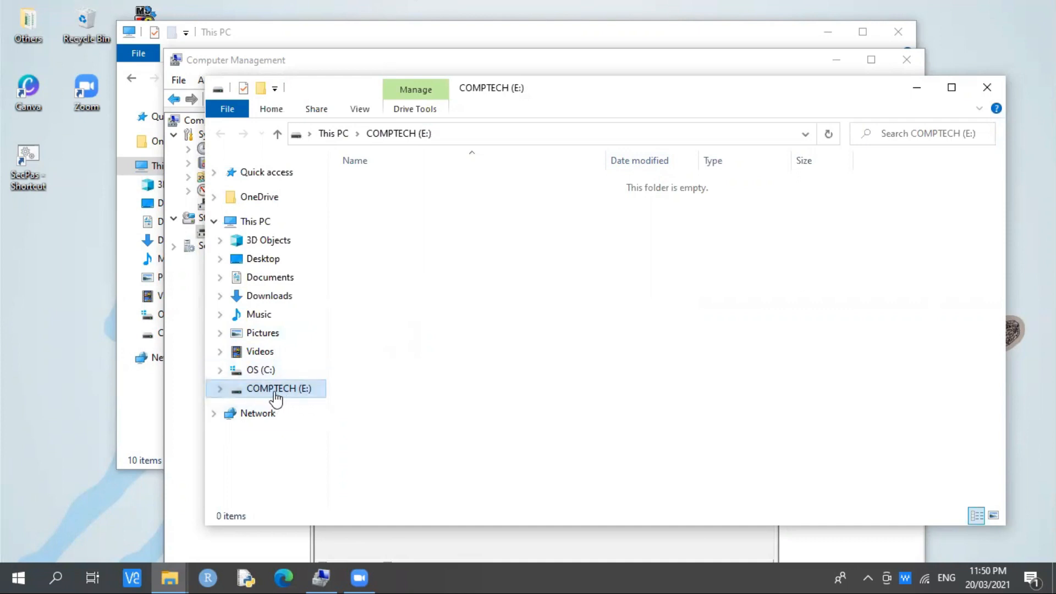
{"action": "mouse_move", "coordinate": [268, 370]}
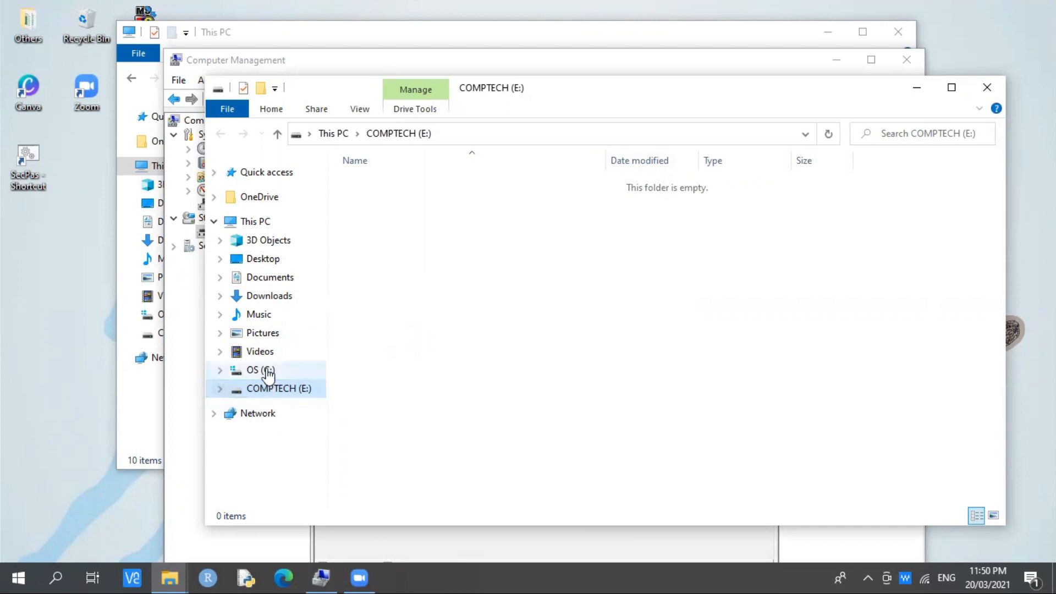
{"action": "left_click", "coordinate": [259, 370]}
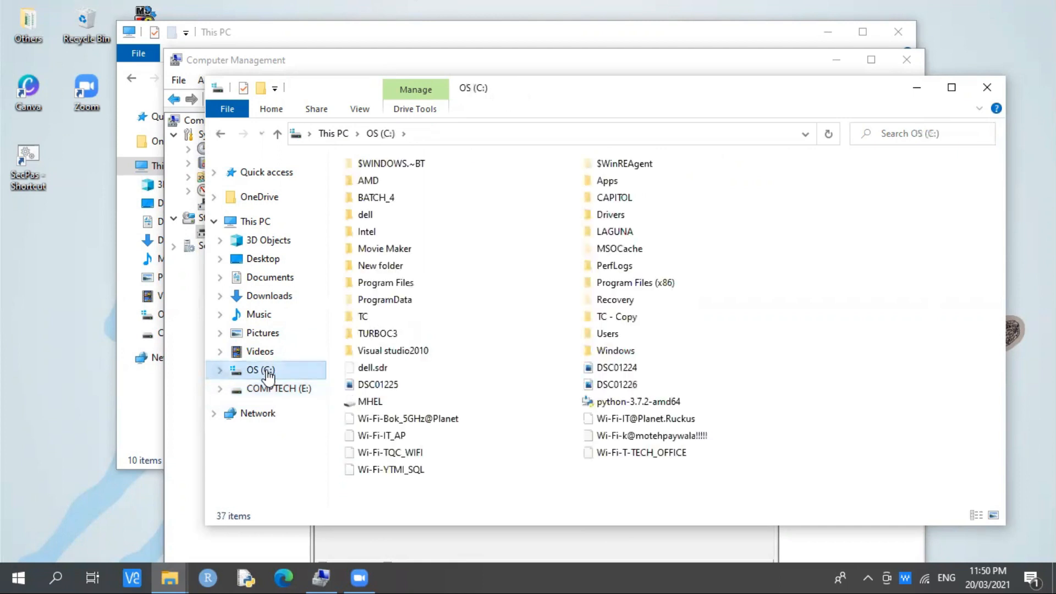
{"action": "left_click", "coordinate": [278, 388]}
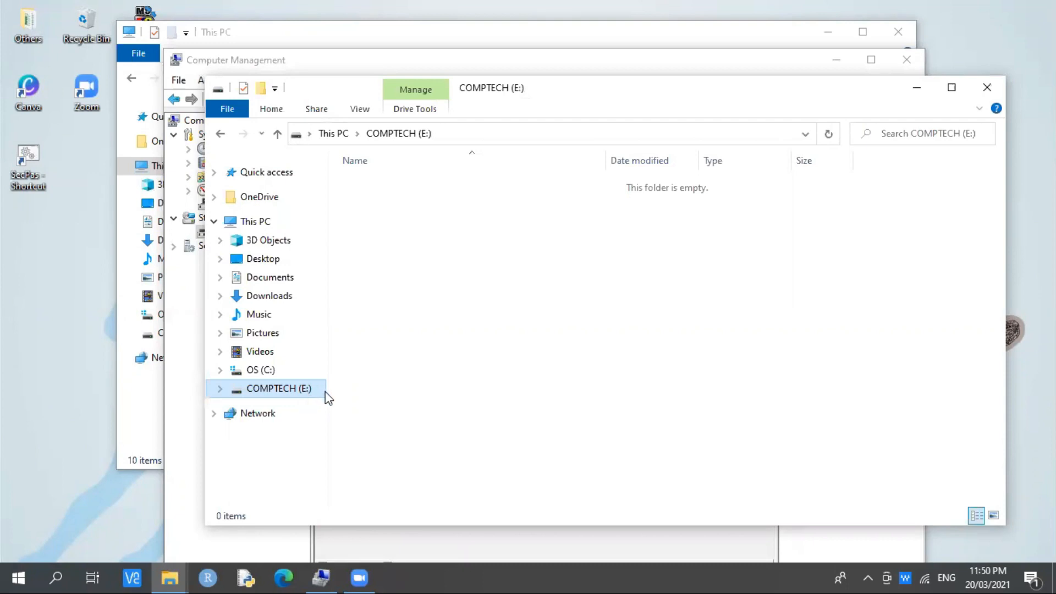
{"action": "mouse_move", "coordinate": [335, 390]}
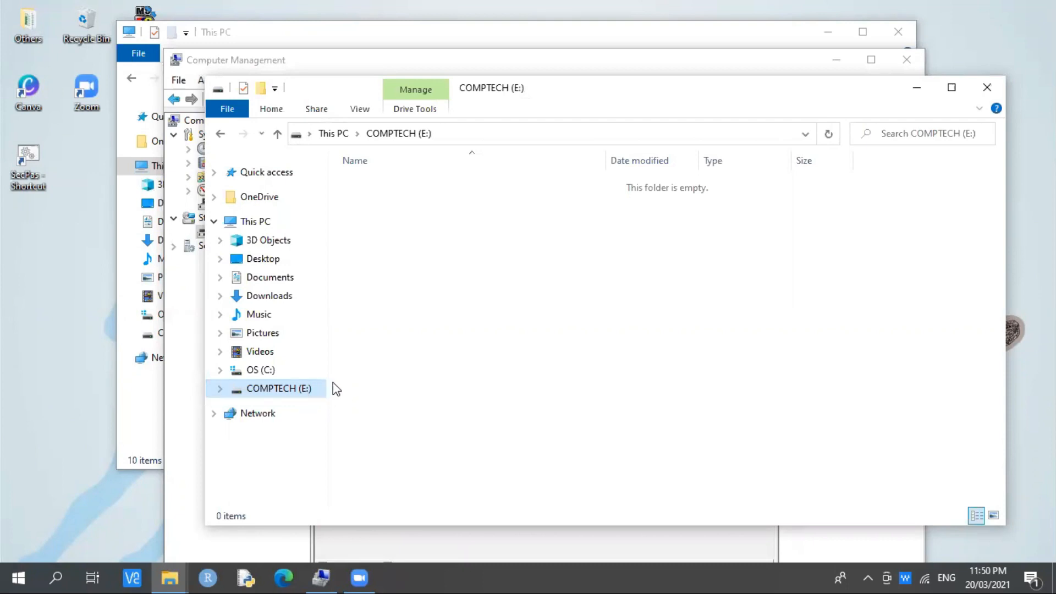
{"action": "mouse_move", "coordinate": [278, 388]}
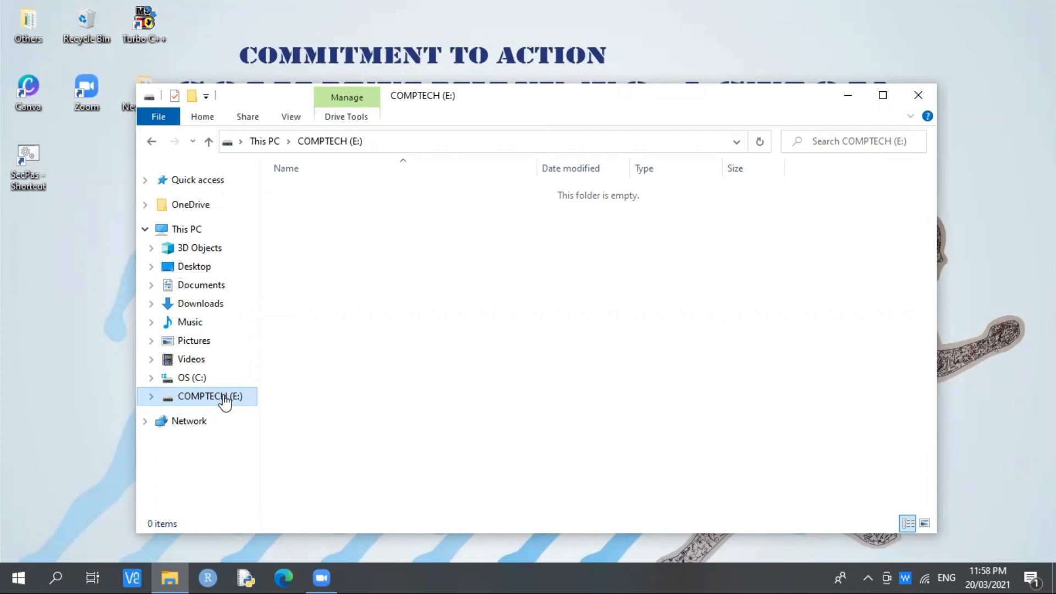
{"action": "mouse_move", "coordinate": [229, 406]}
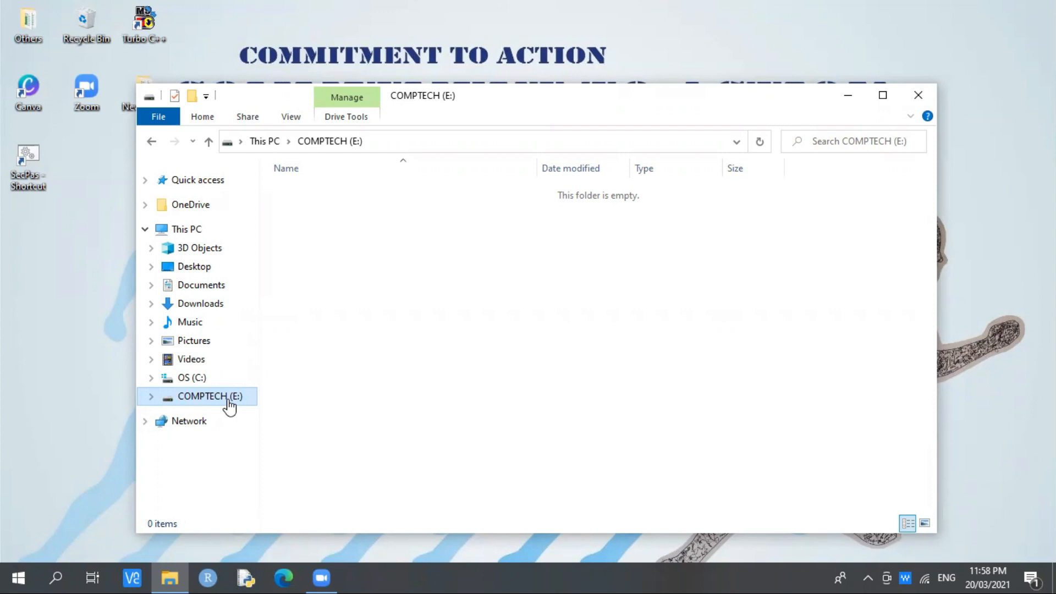
{"action": "mouse_move", "coordinate": [225, 266]}
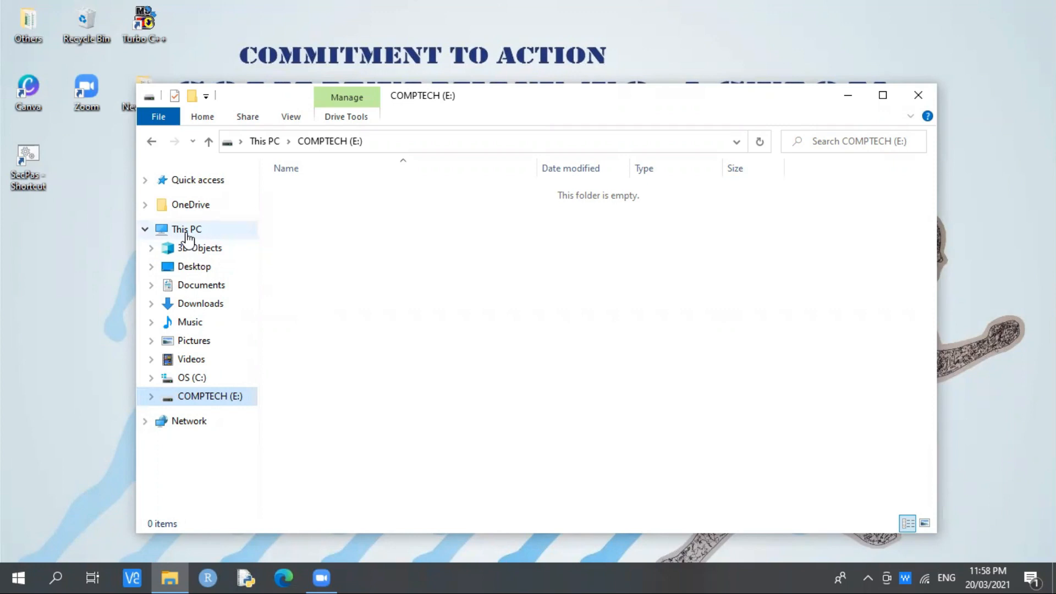
Choose Manage from This PC's context menu to reopen Computer Management.
{"action": "right_click", "coordinate": [187, 229]}
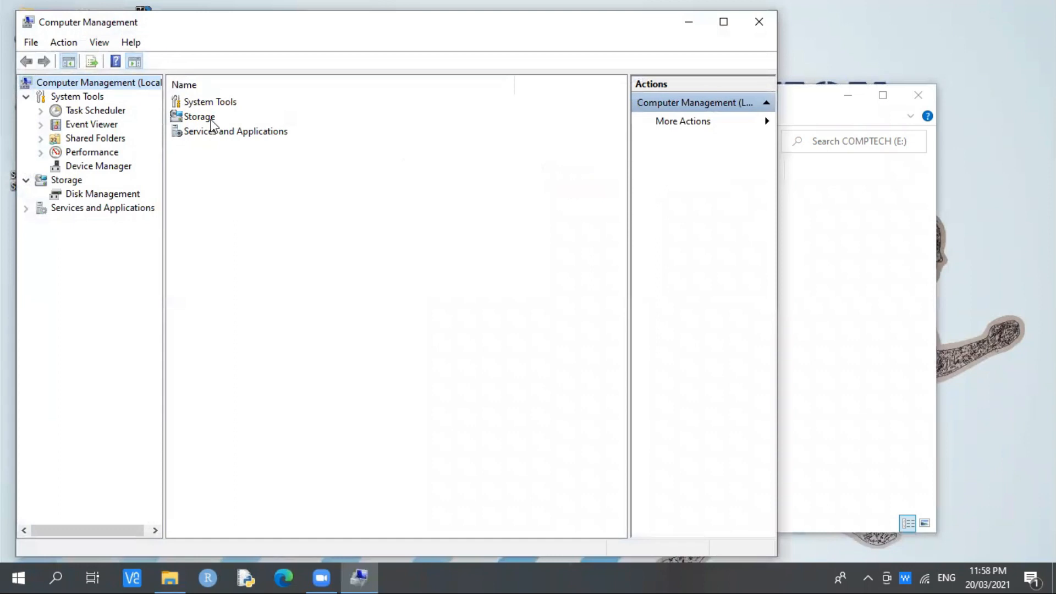
{"action": "mouse_move", "coordinate": [154, 37]}
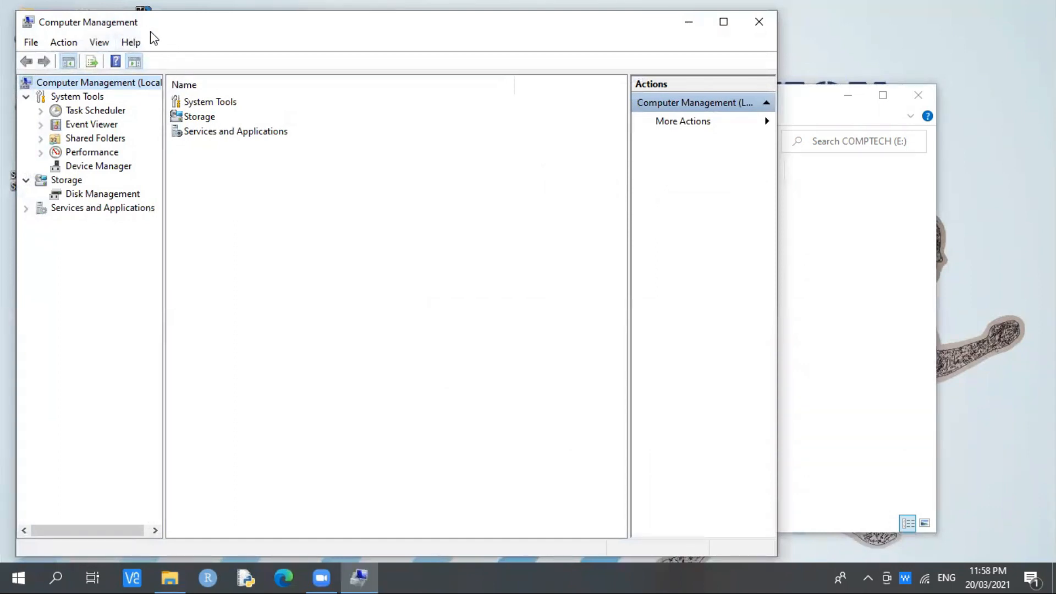
{"action": "mouse_move", "coordinate": [232, 180]}
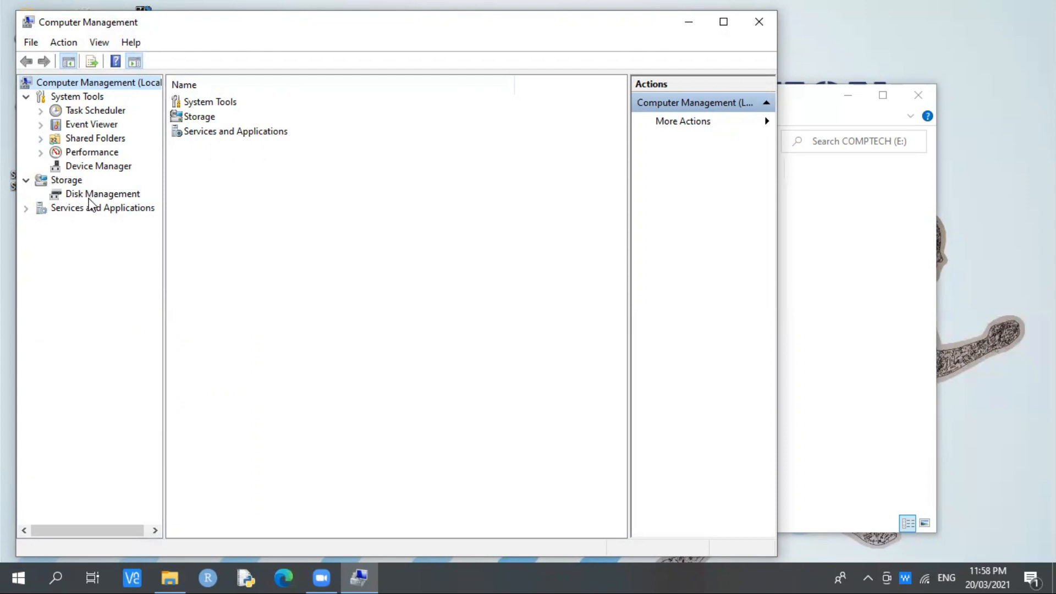
Show Disk Management and bring up the actions for the 195.31 GB COMPTECH (E:) volume.
{"action": "left_click", "coordinate": [102, 194]}
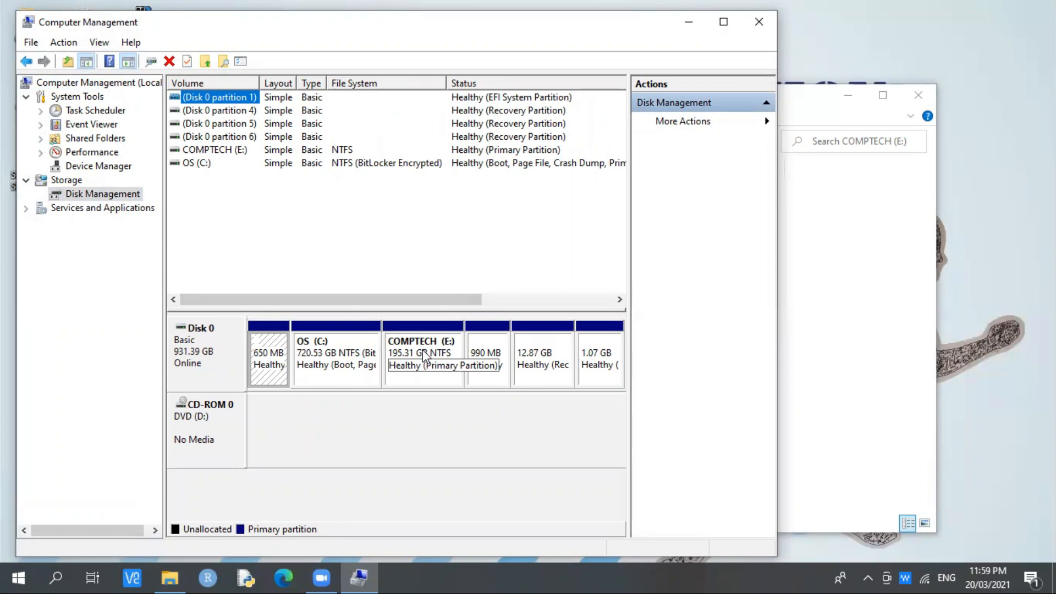
{"action": "left_click", "coordinate": [422, 356]}
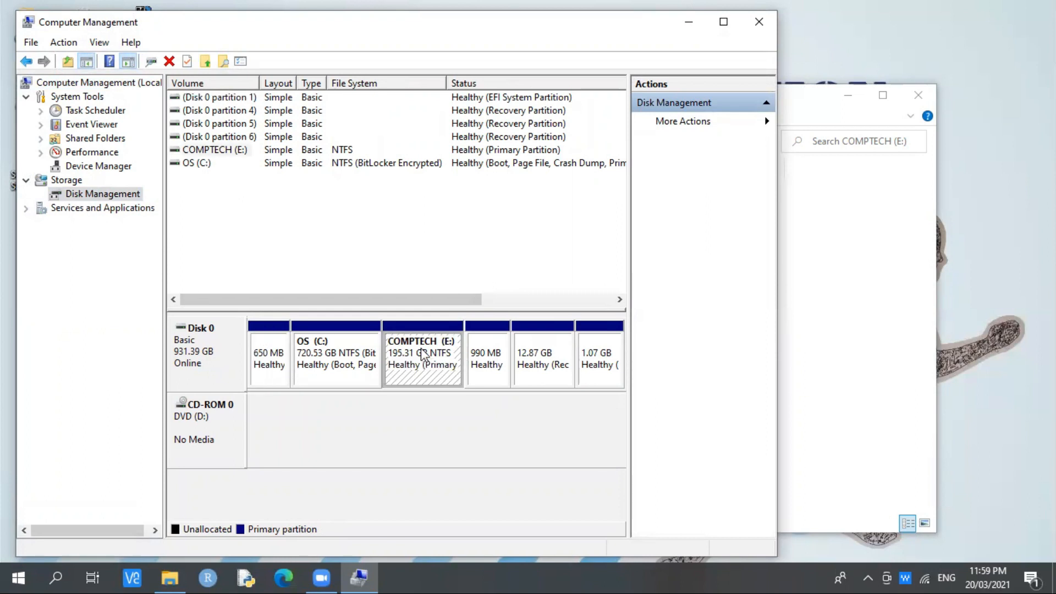
{"action": "right_click", "coordinate": [423, 353]}
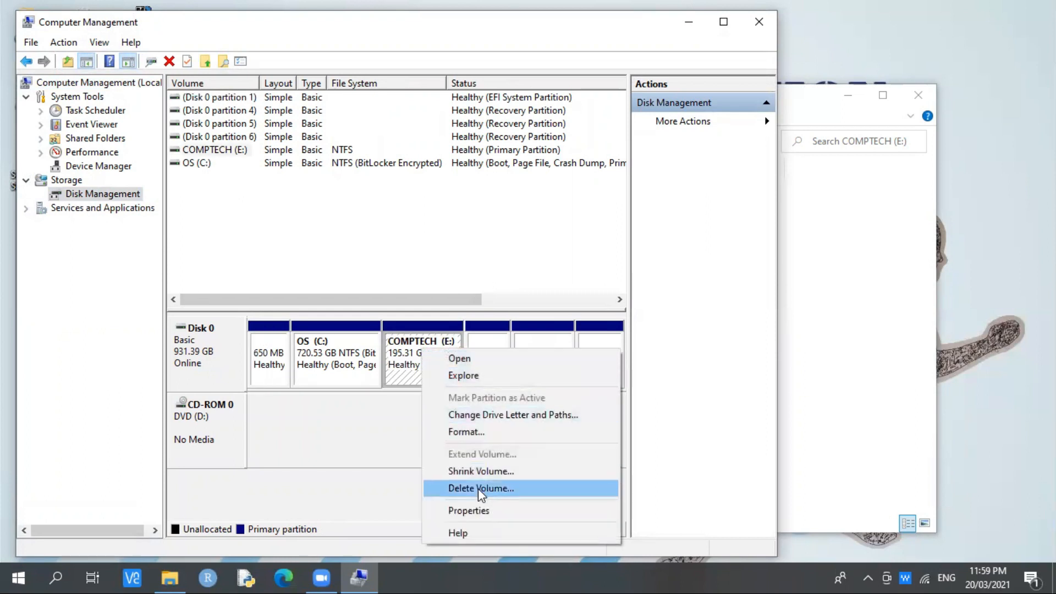
Choose Delete Volume for COMPTECH (E:), reaching the warning that all data will be erased.
{"action": "left_click", "coordinate": [480, 487]}
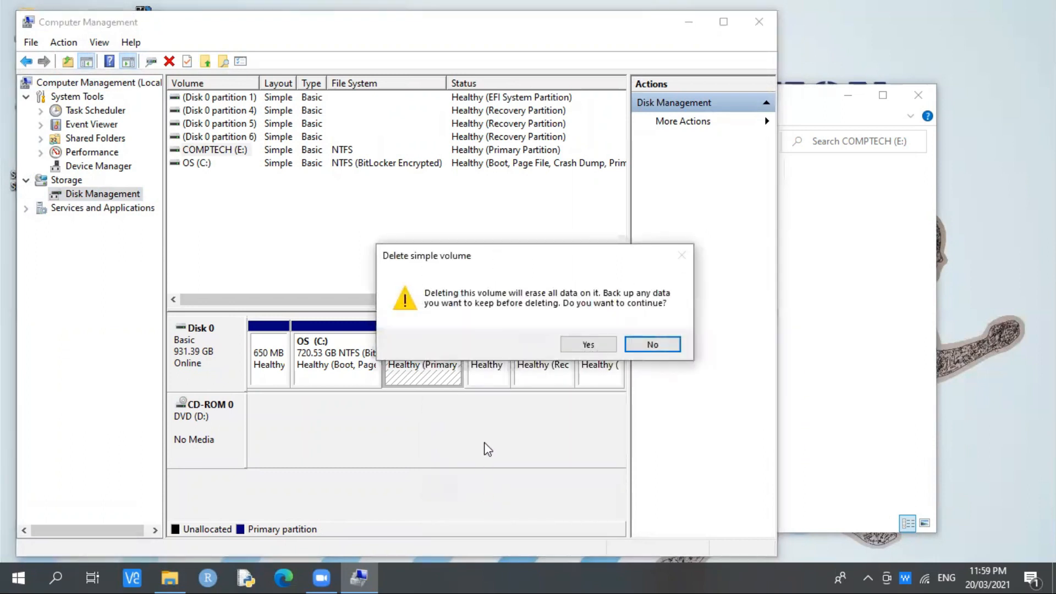
{"action": "mouse_move", "coordinate": [468, 304]}
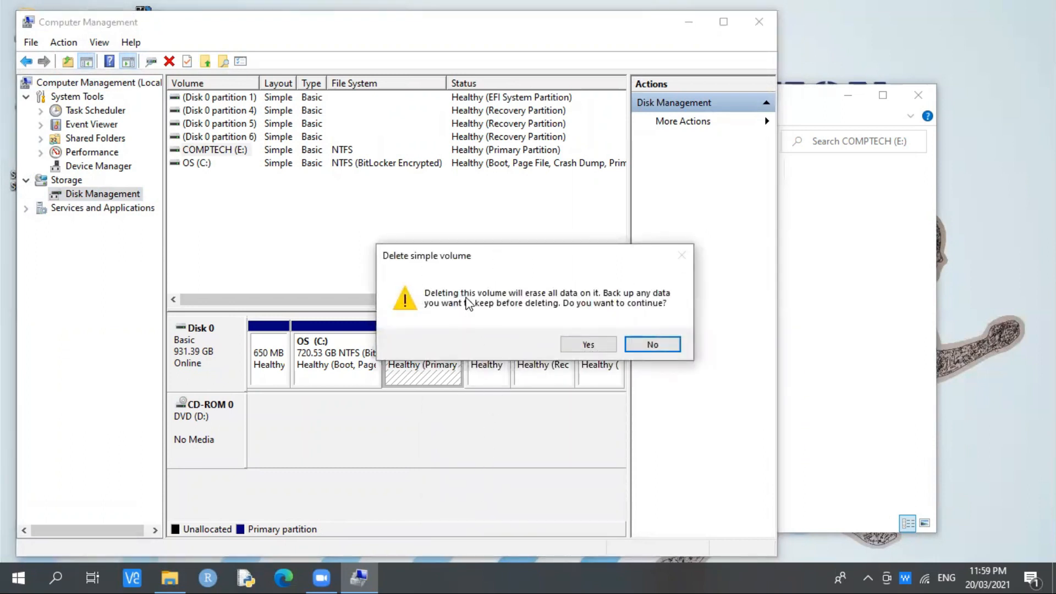
{"action": "mouse_move", "coordinate": [562, 307]}
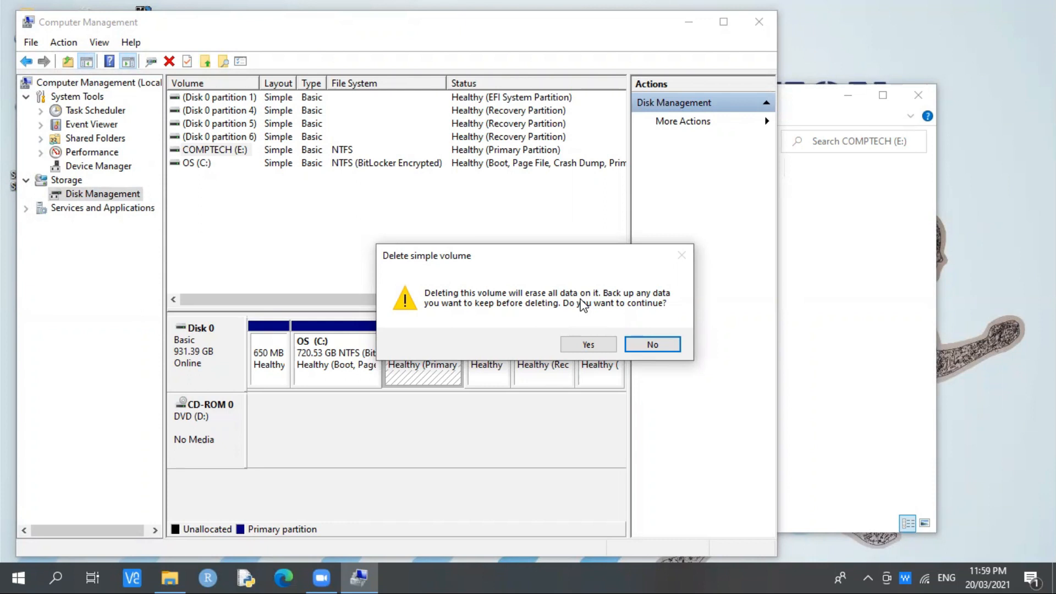
{"action": "mouse_move", "coordinate": [580, 304]}
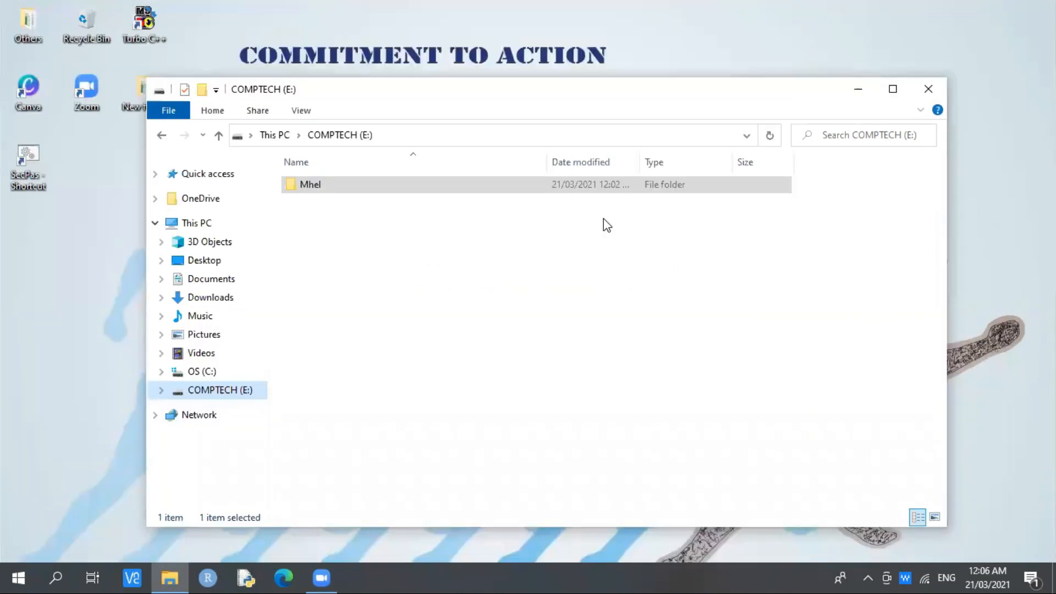
{"action": "mouse_move", "coordinate": [539, 226]}
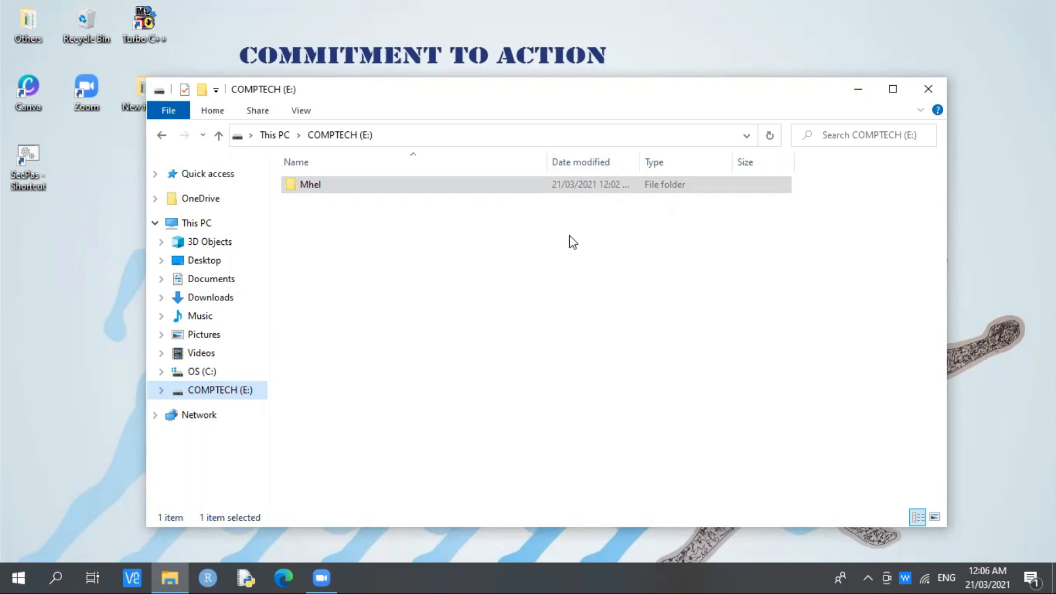
{"action": "mouse_move", "coordinate": [469, 112]}
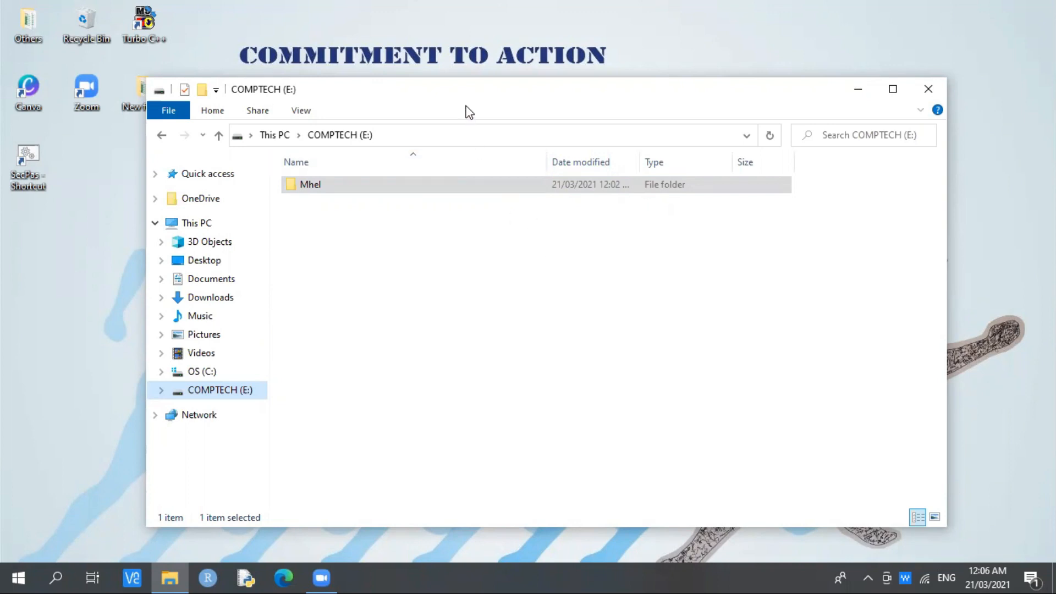
{"action": "mouse_move", "coordinate": [482, 266]}
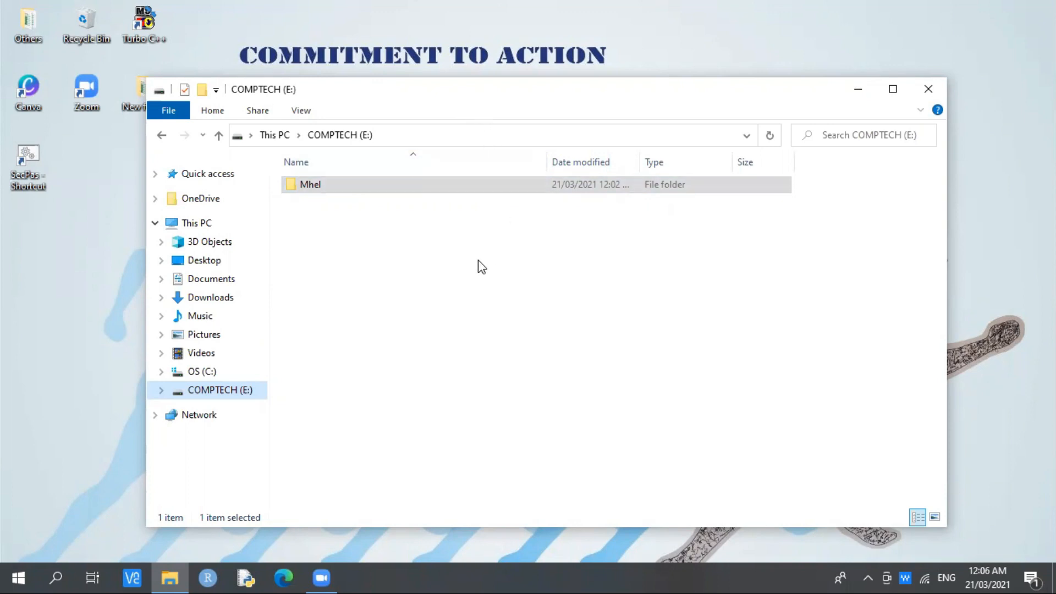
{"action": "mouse_move", "coordinate": [508, 257]}
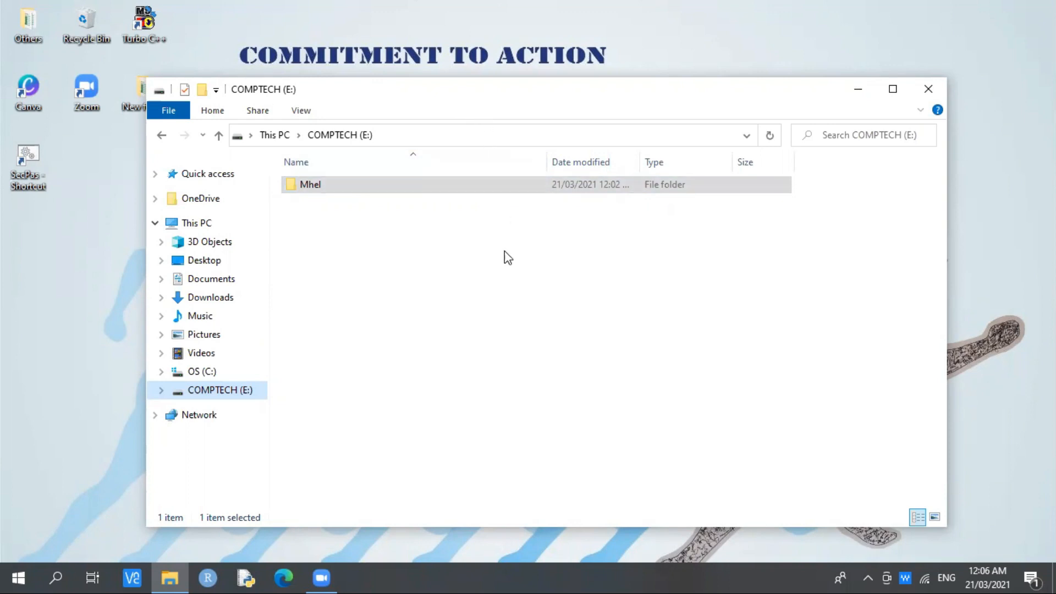